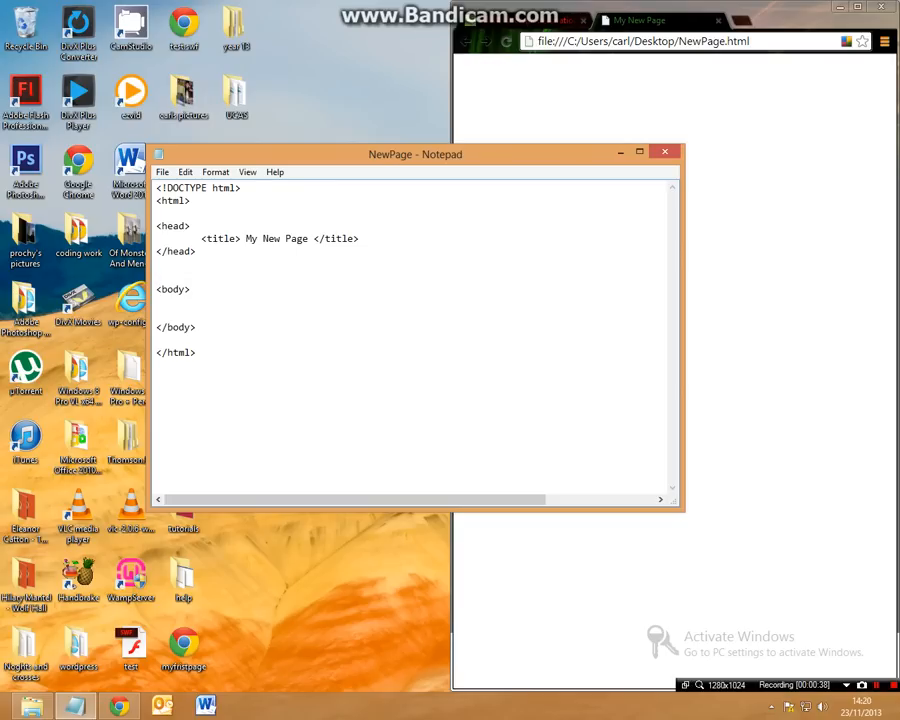
- Type <h1>My New Page</h1> on the empty line between </head> and <body>
{"action": "type", "text": "<h1>"}
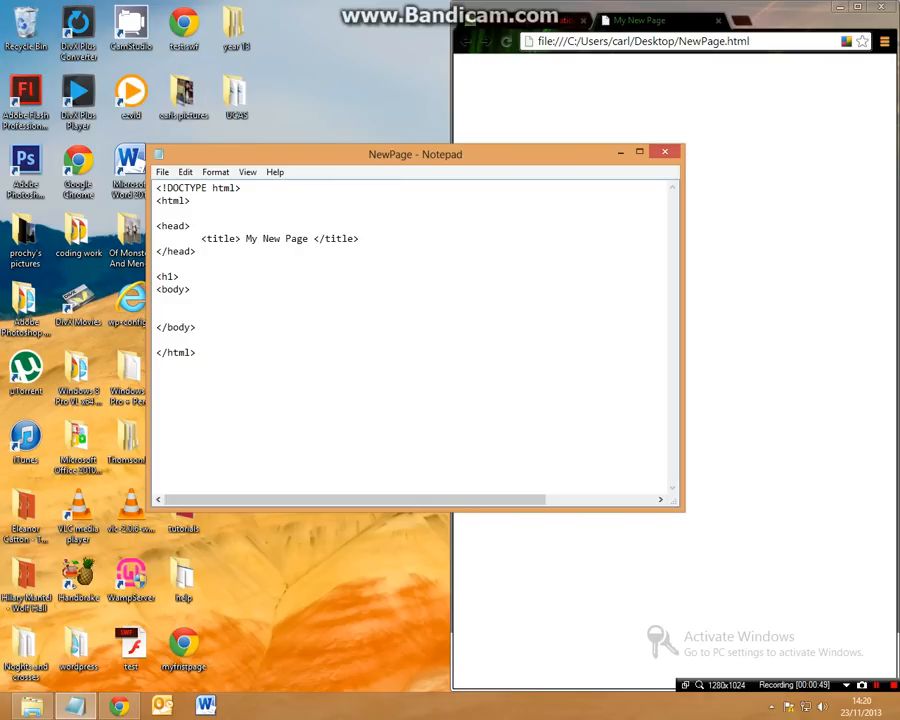
{"action": "type", "text": "My New Page <"}
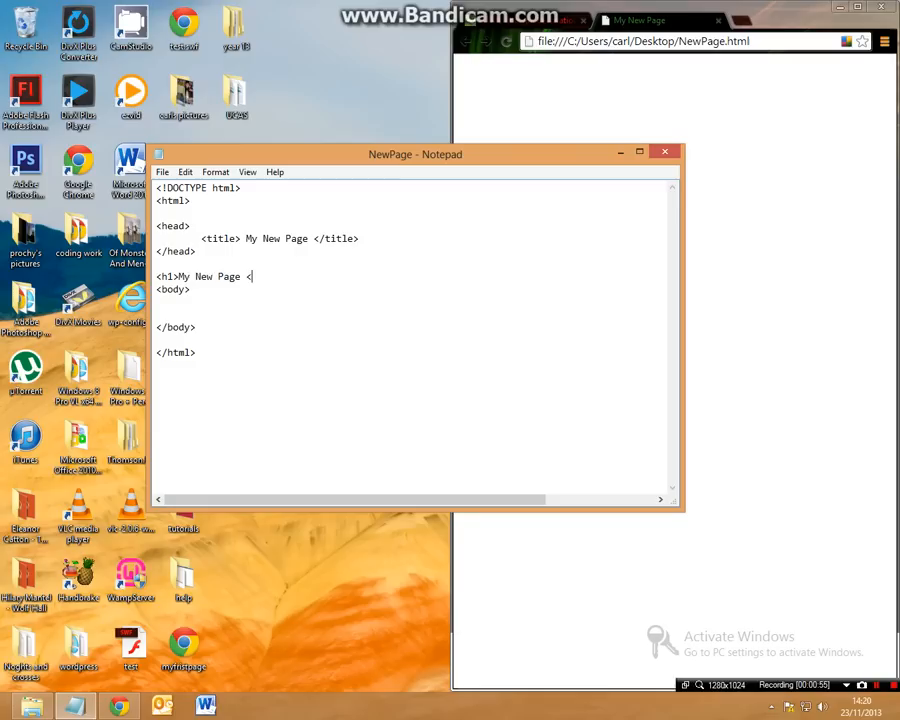
{"action": "type", "text": "/h1>"}
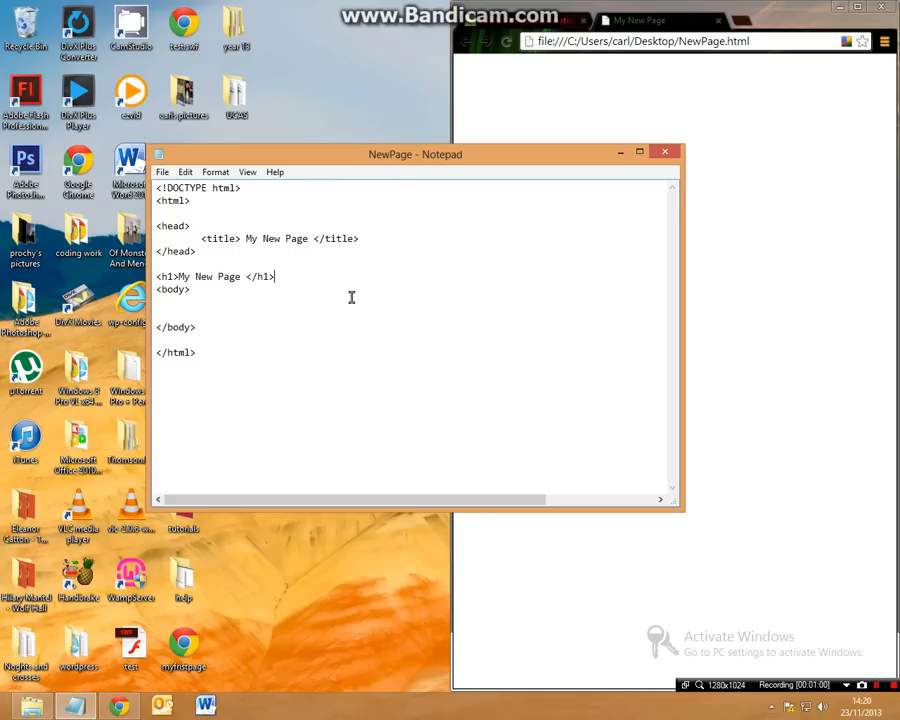
- Reload Chrome to preview the heading, then try h3 and revert to h1
{"action": "left_click", "coordinate": [508, 41]}
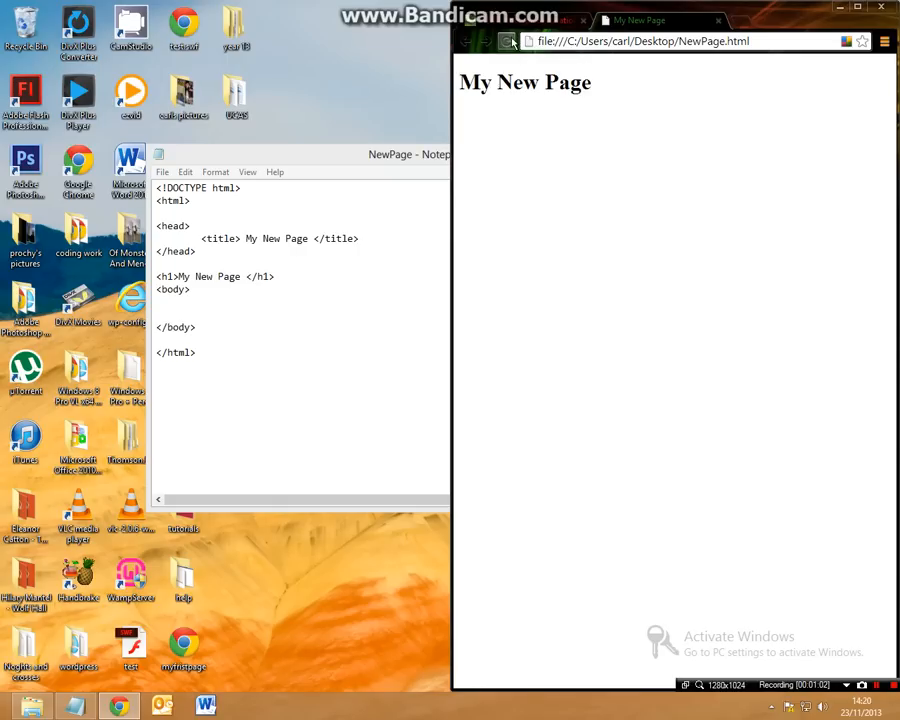
{"action": "mouse_move", "coordinate": [535, 219]}
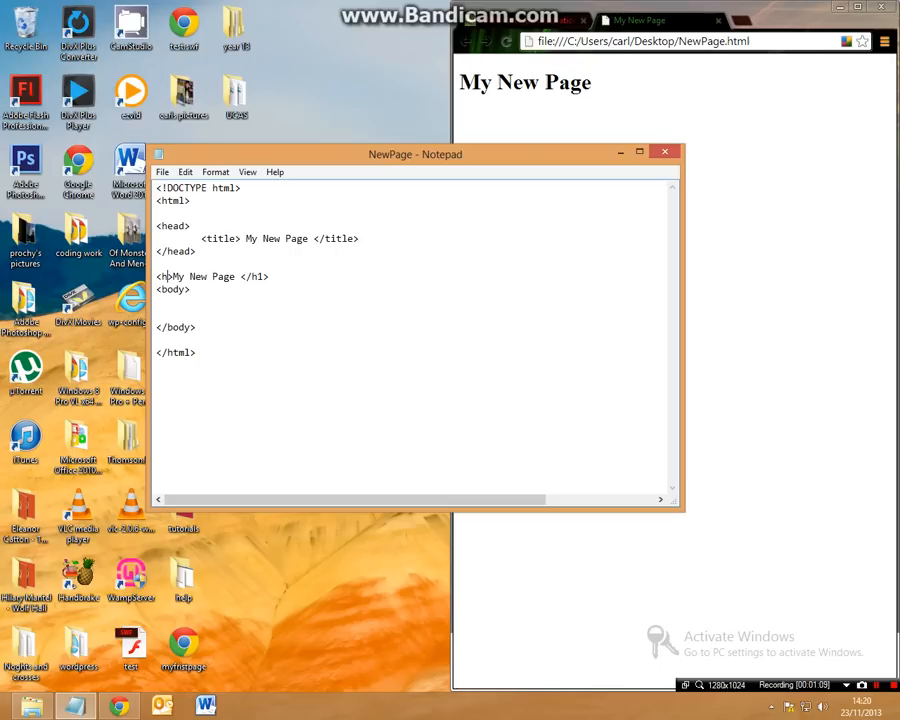
{"action": "type", "text": "3"}
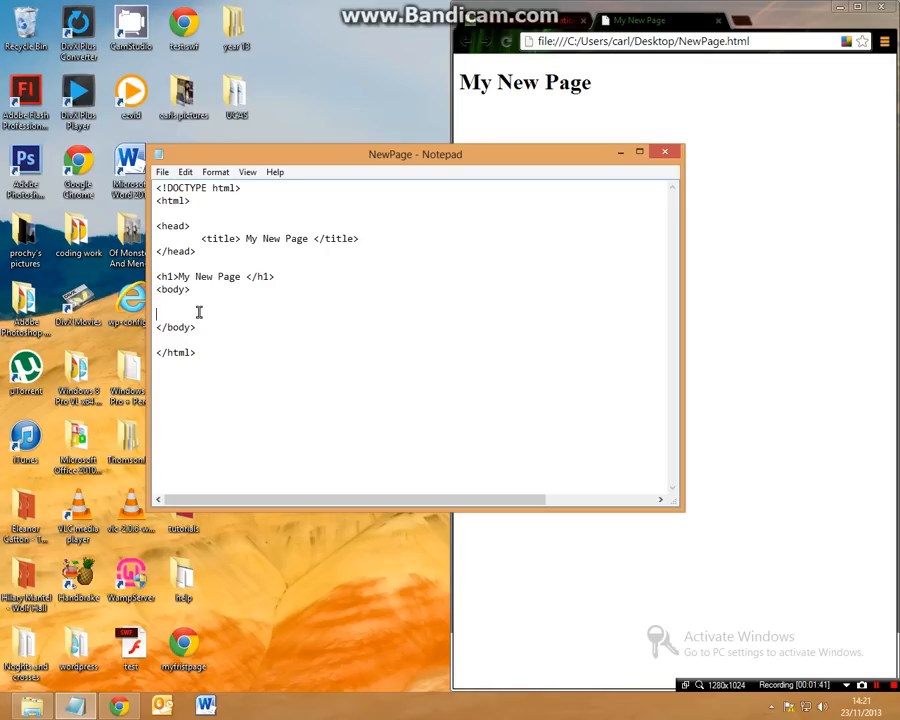
- Add <p>i want to make this text font size 10</p> on a new body line
{"action": "key", "text": "Return"}
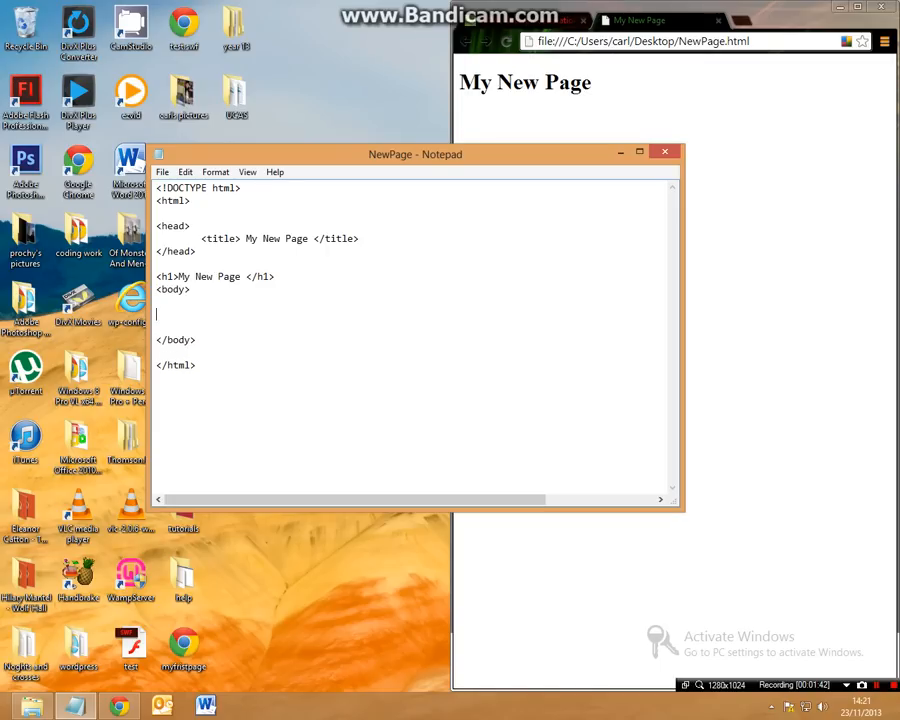
{"action": "type", "text": "<p>"}
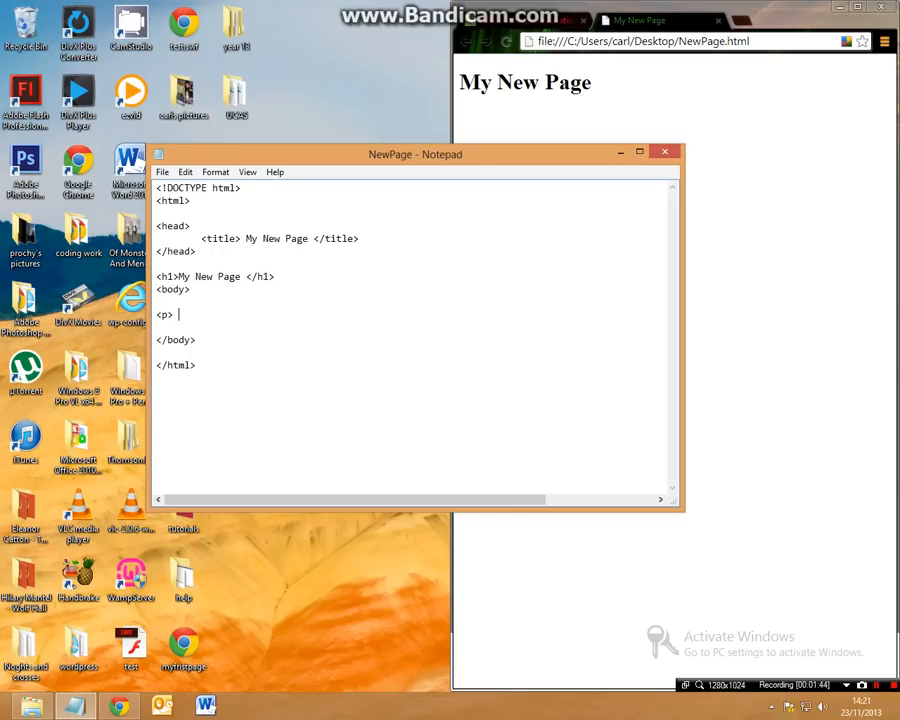
{"action": "type", "text": "i want to"}
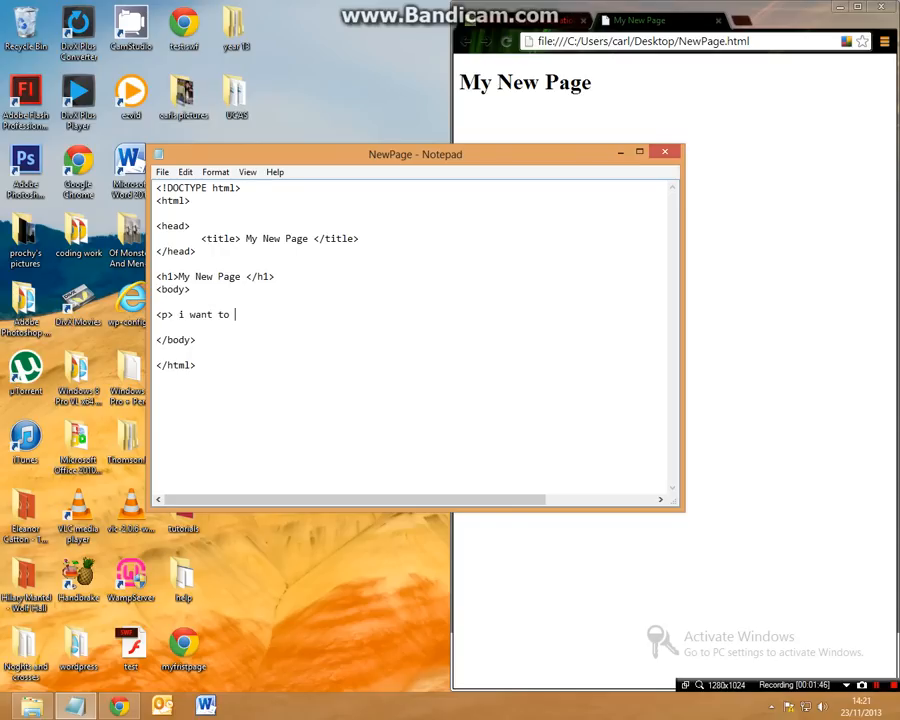
{"action": "type", "text": "make this"}
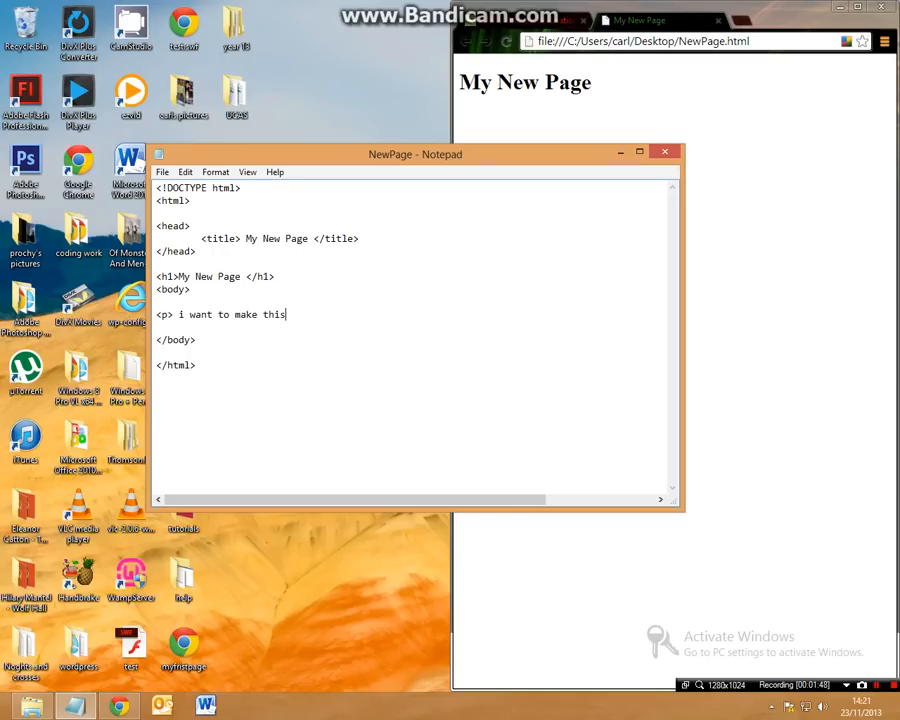
{"action": "type", "text": "text"}
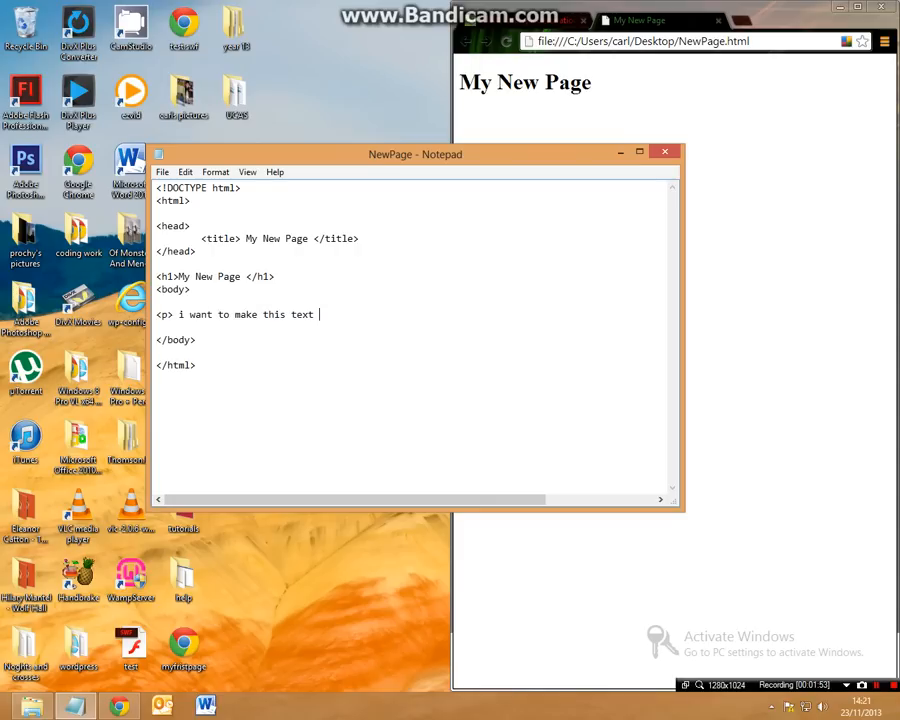
{"action": "type", "text": "font size"}
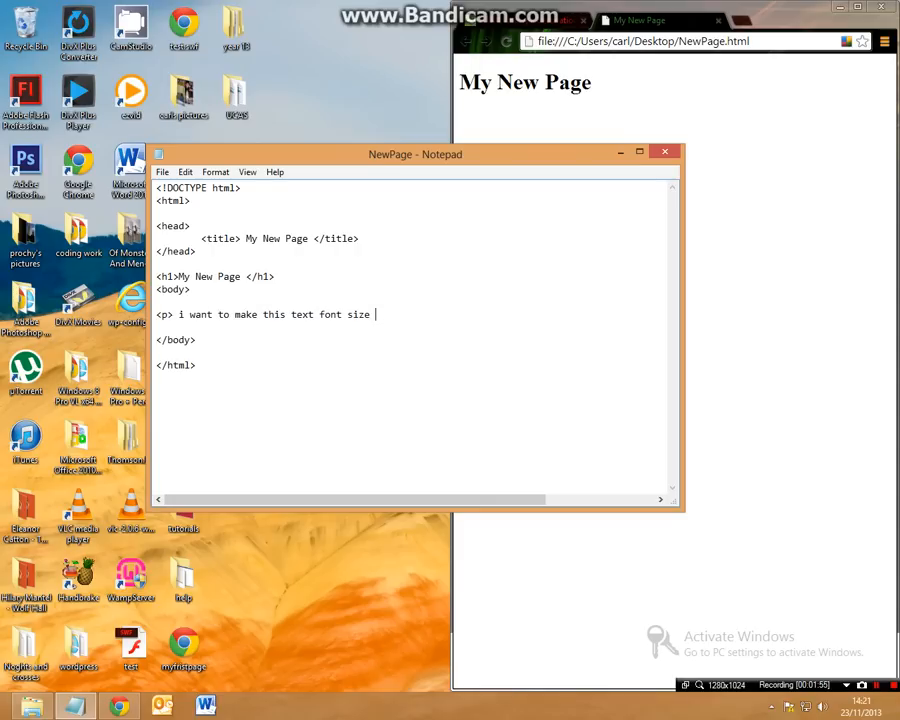
{"action": "type", "text": "10"}
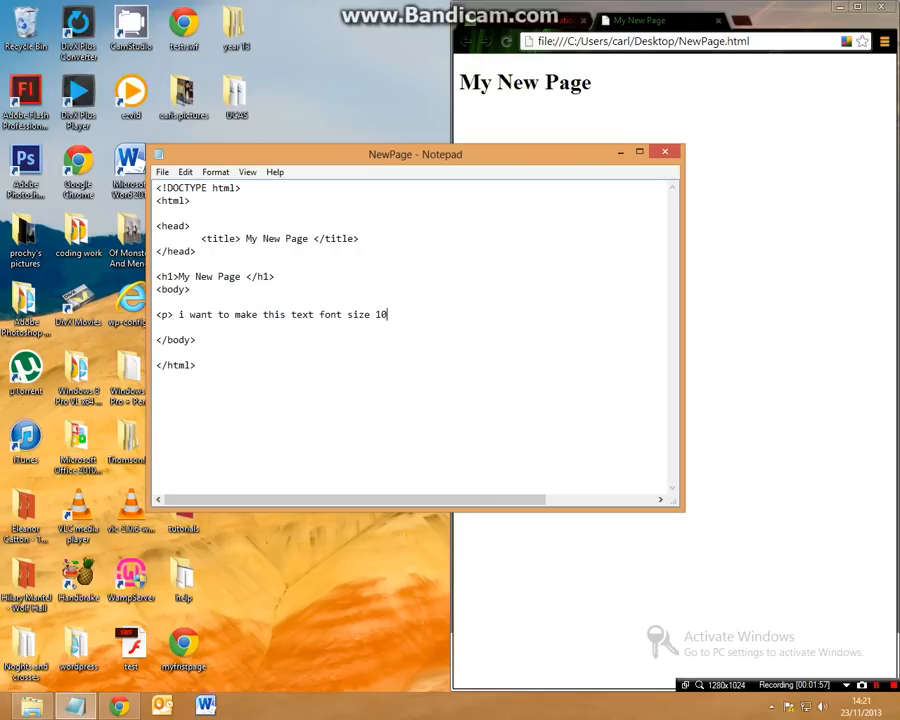
{"action": "type", "text": "</p>"}
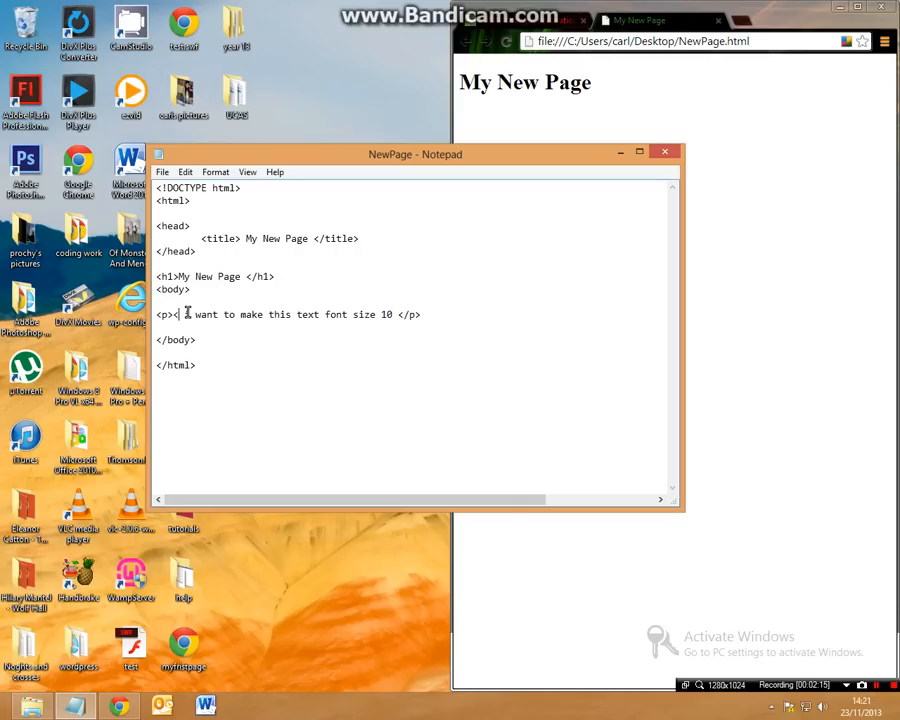
- Insert an opening <font size="10"> tag before the paragraph text
{"action": "type", "text": "<font>"}
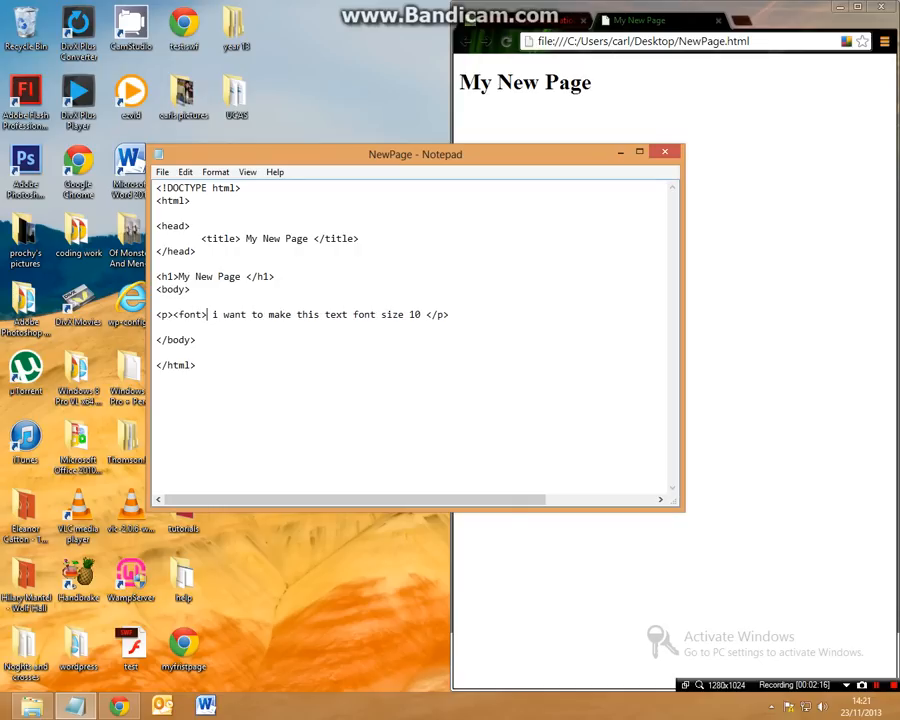
{"action": "key", "text": "BackSpace"}
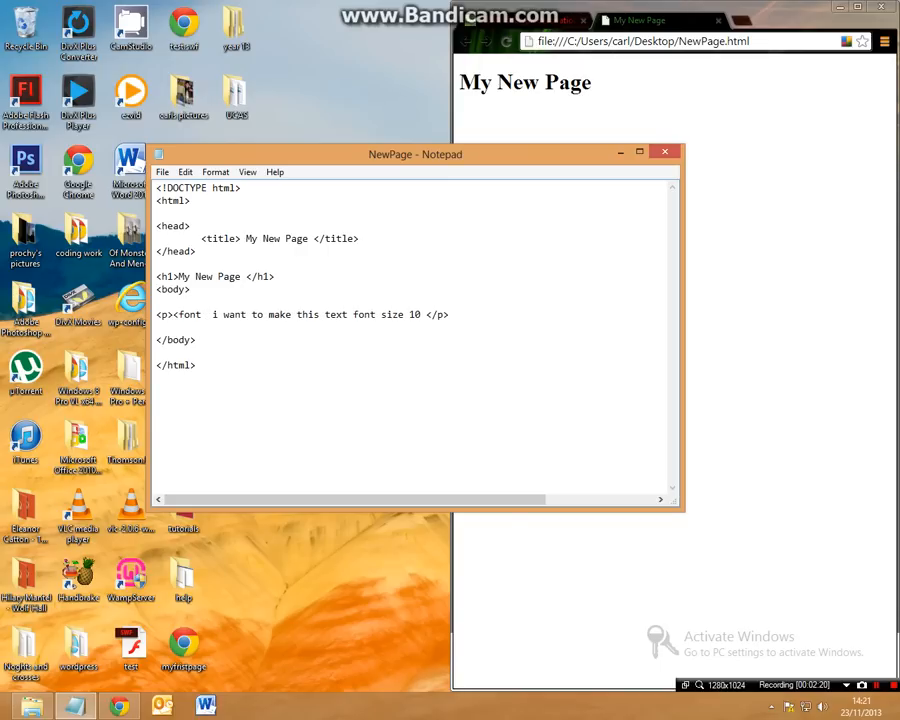
{"action": "type", "text": "si"}
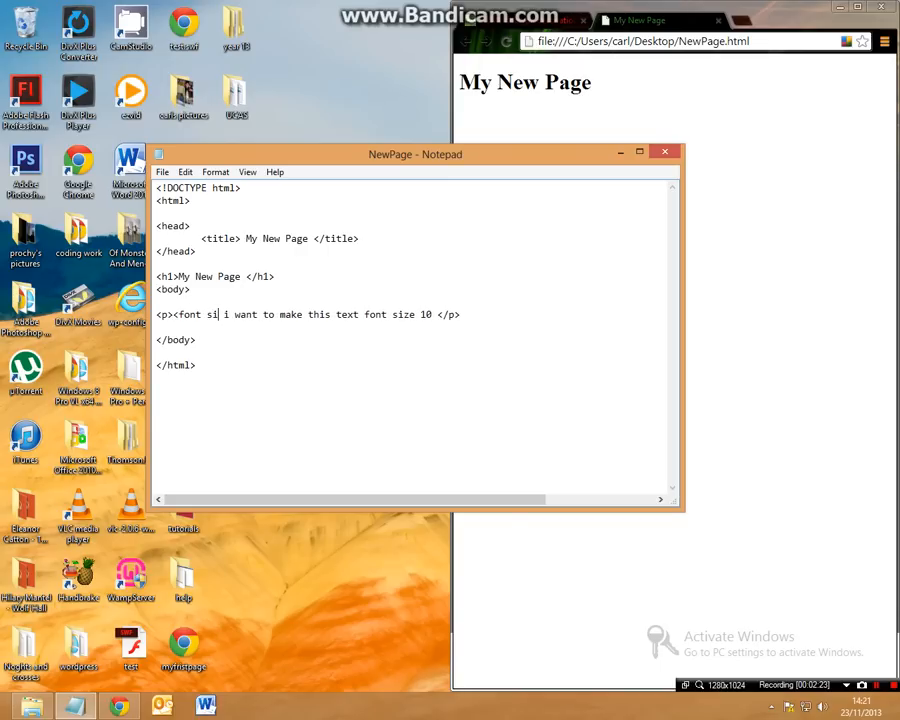
{"action": "type", "text": "ze="}
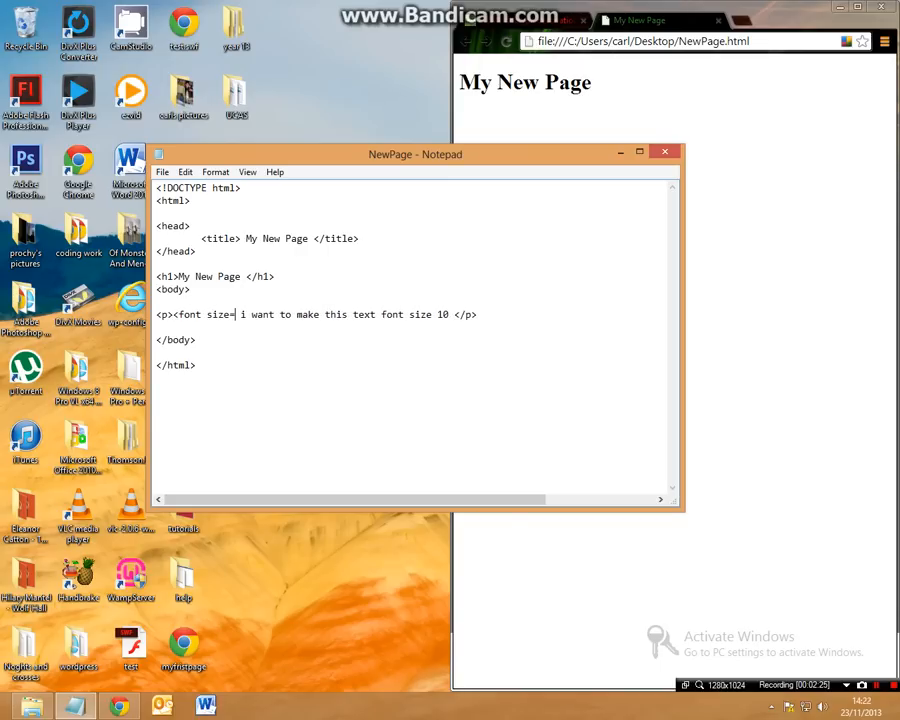
{"action": "type", "text": "\""}
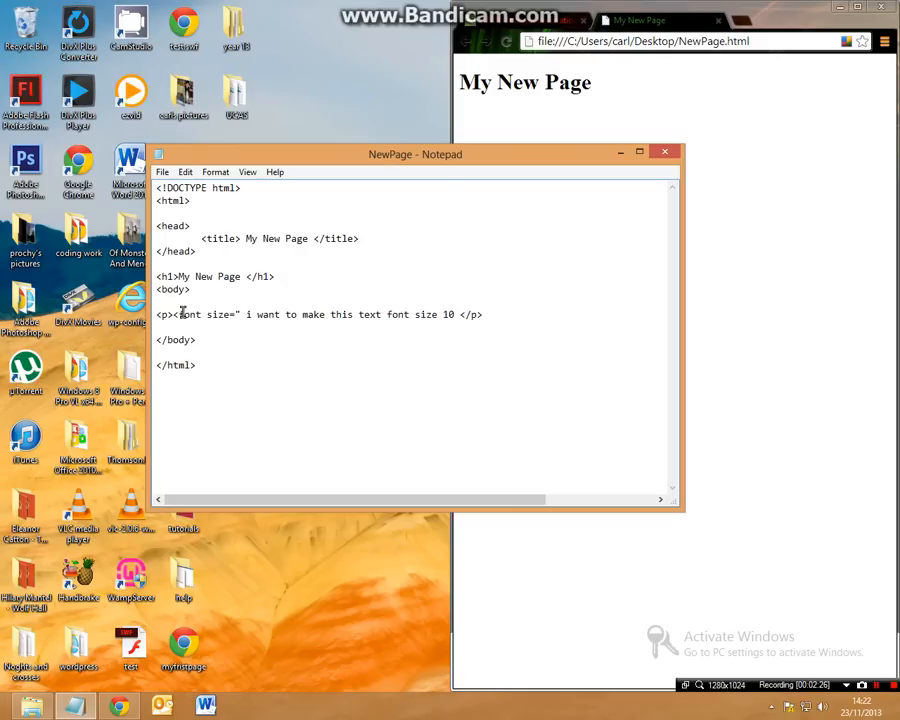
{"action": "type", "text": "10\">"}
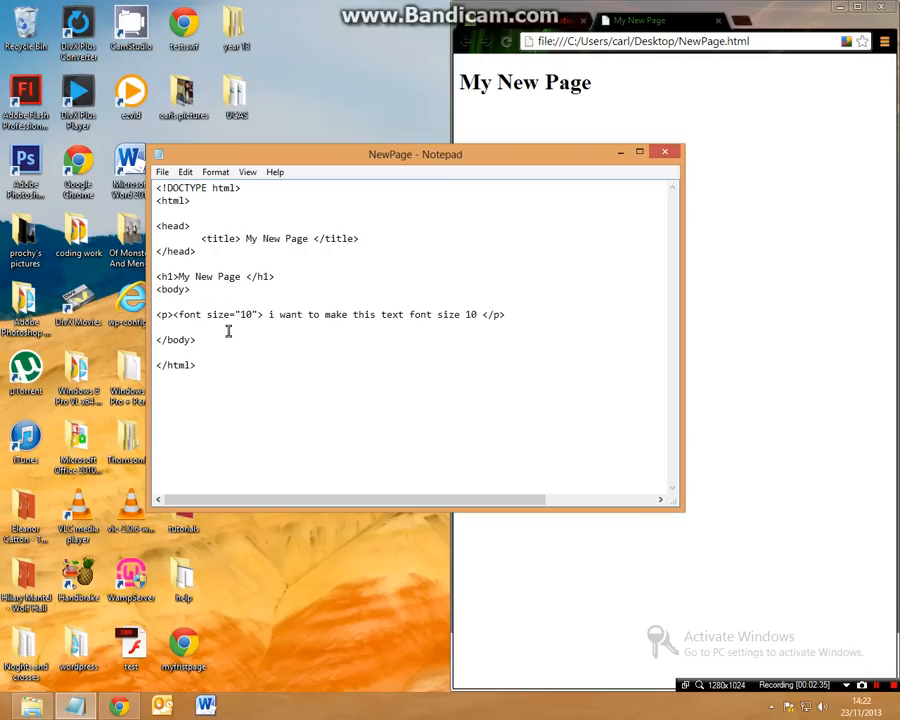
{"action": "double_click", "coordinate": [212, 314]}
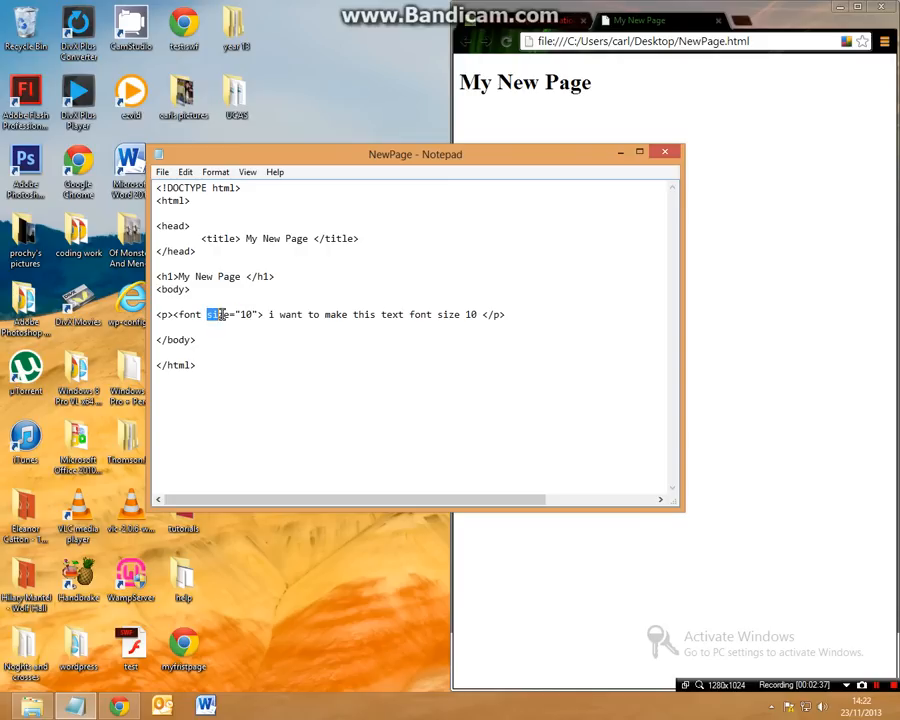
{"action": "double_click", "coordinate": [189, 314]}
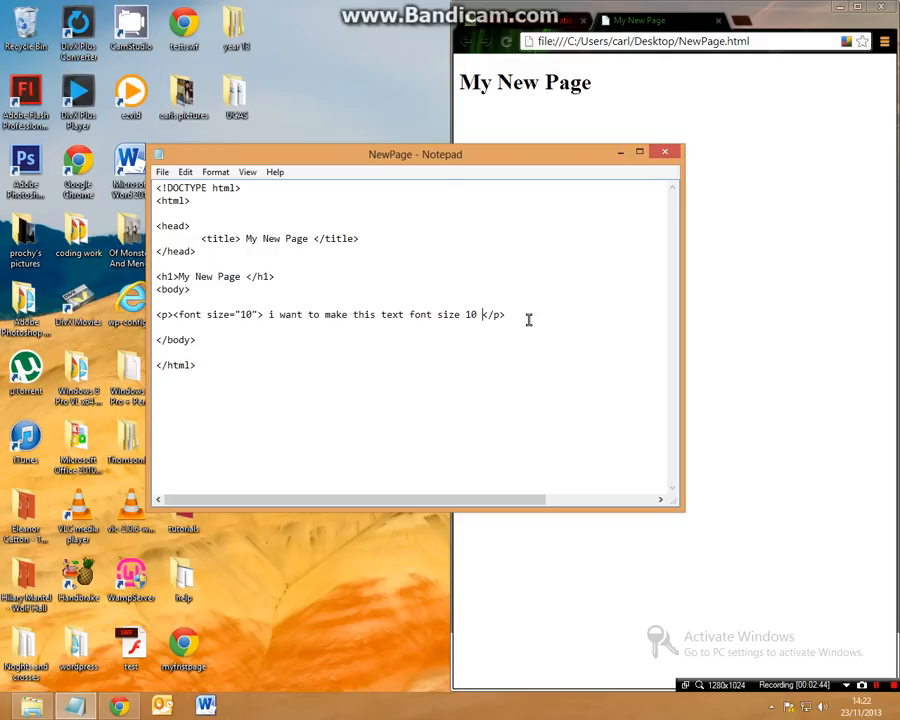
- Close the font tag with </font> just before </p>
{"action": "key", "text": "Backspace"}
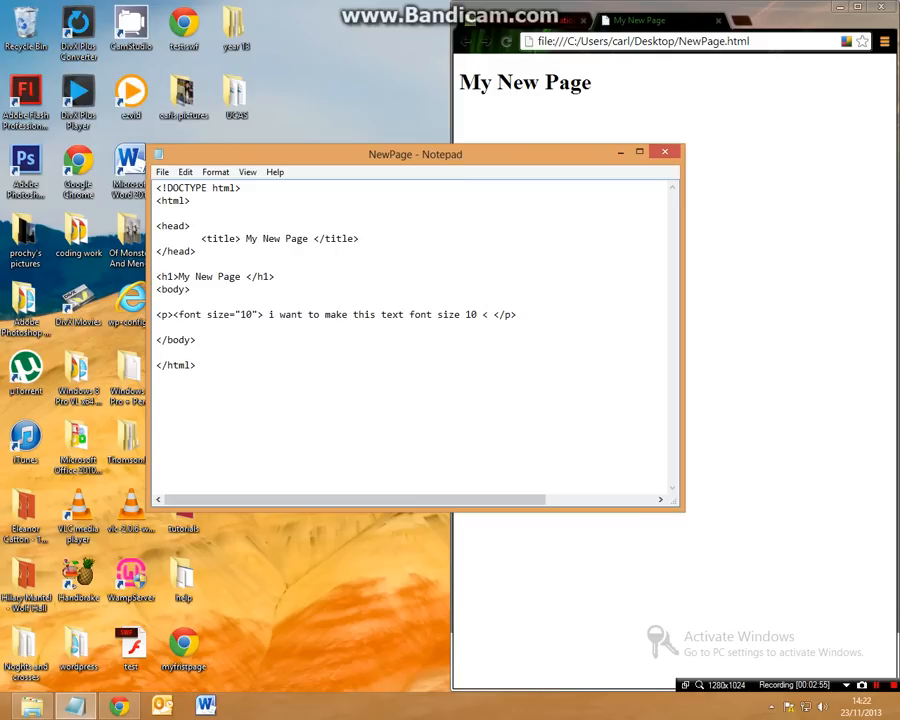
{"action": "type", "text": "</fo"}
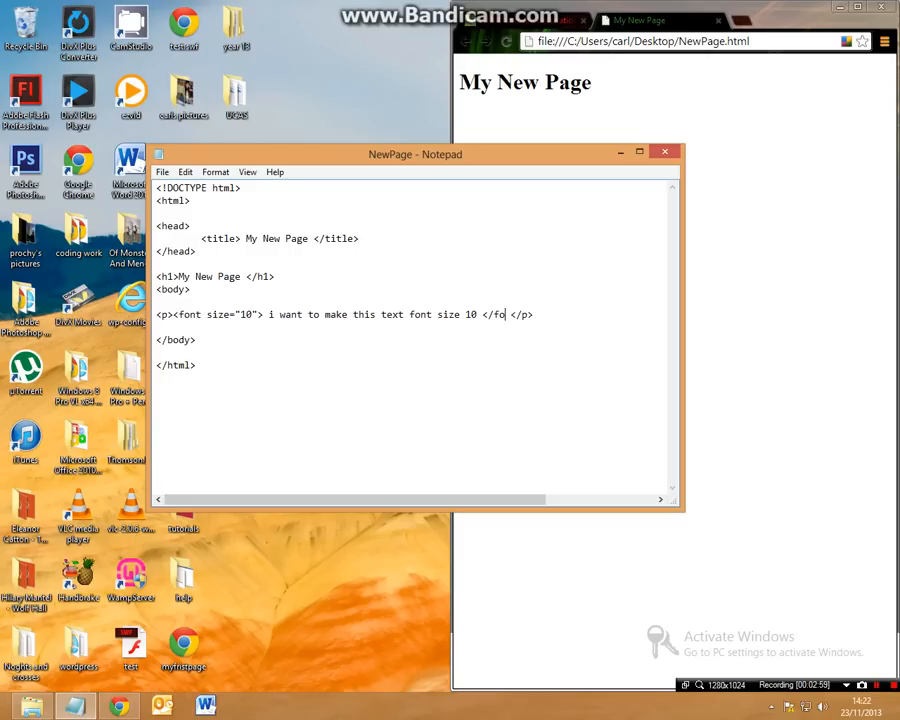
{"action": "type", "text": "nt>"}
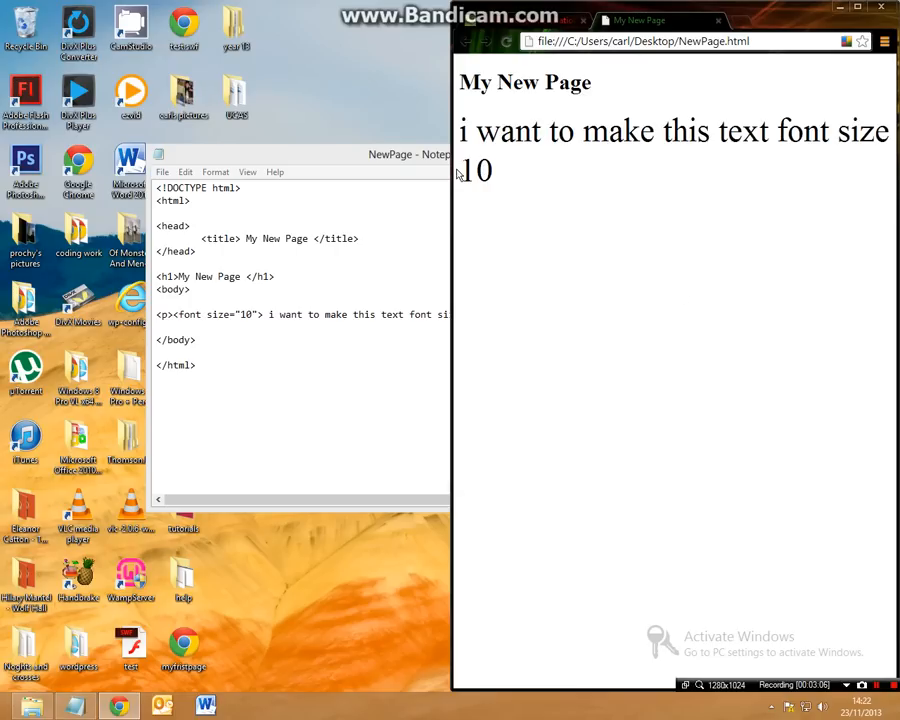
- Maximize Chrome to view the large paragraph, then return to Notepad
{"action": "left_click", "coordinate": [856, 20]}
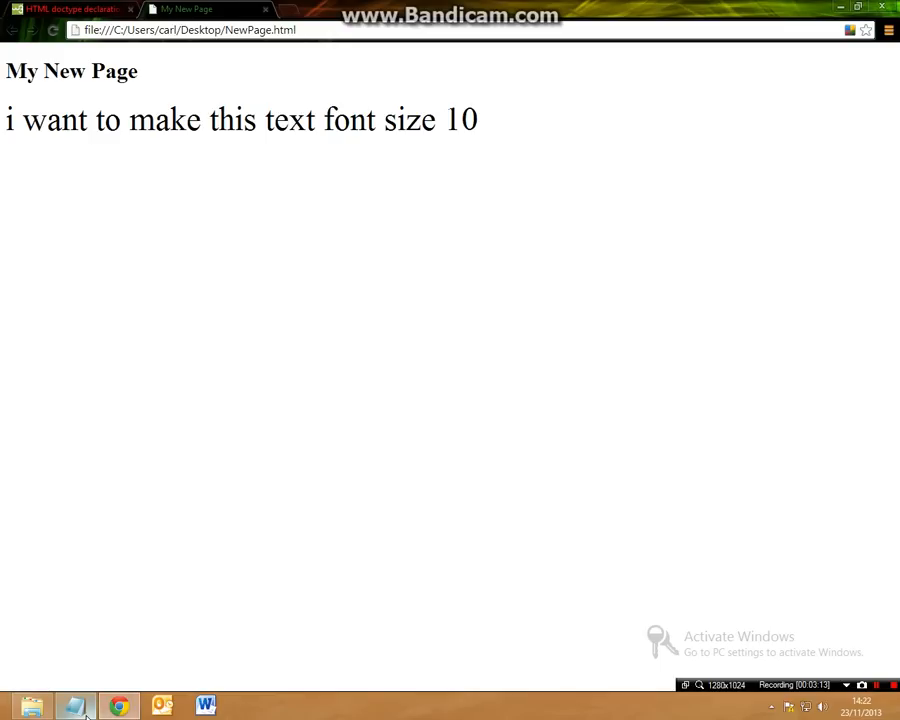
{"action": "left_click", "coordinate": [75, 706]}
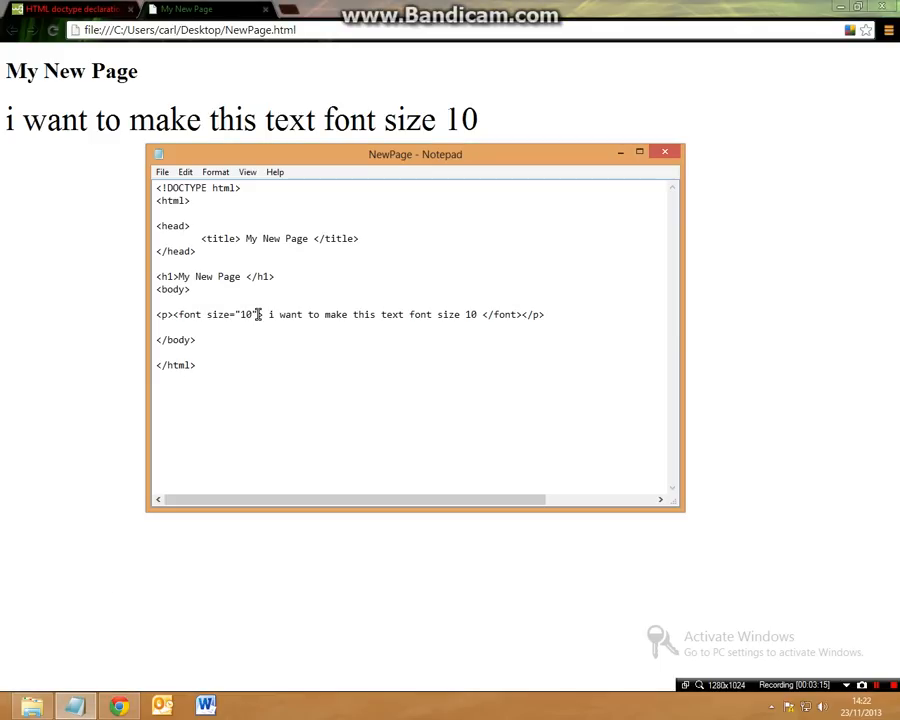
- Replace the font tag's size value 10 with 5
{"action": "double_click", "coordinate": [246, 314]}
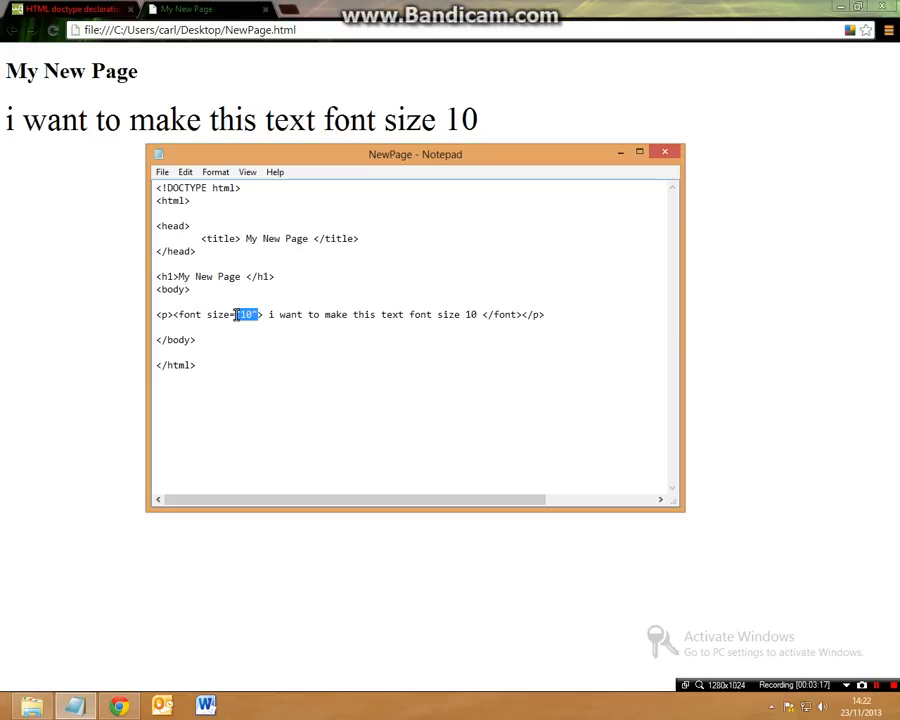
{"action": "mouse_move", "coordinate": [390, 353]}
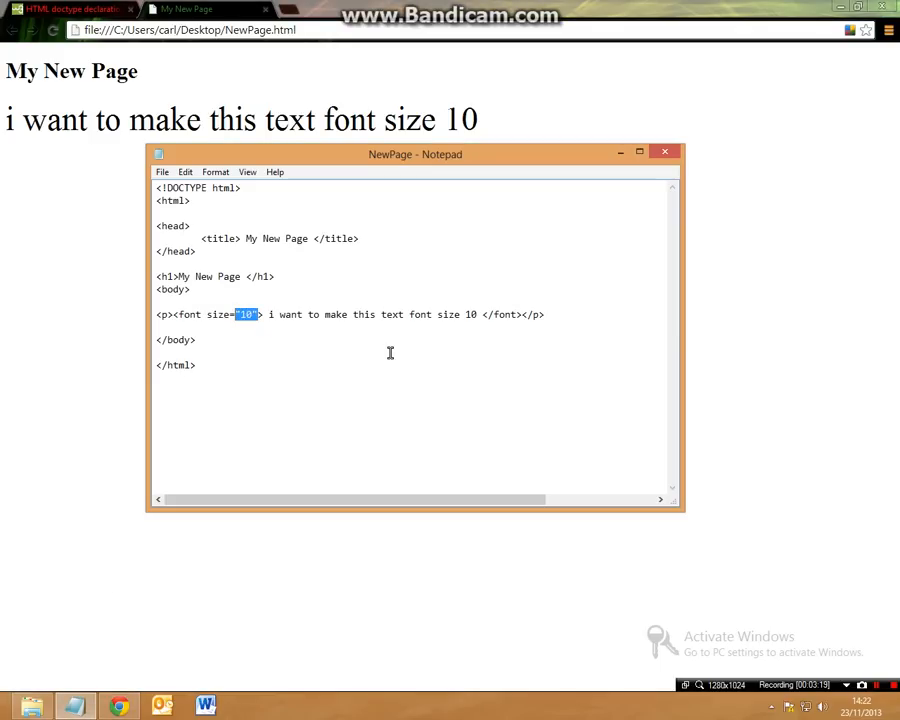
{"action": "key", "text": "Delete"}
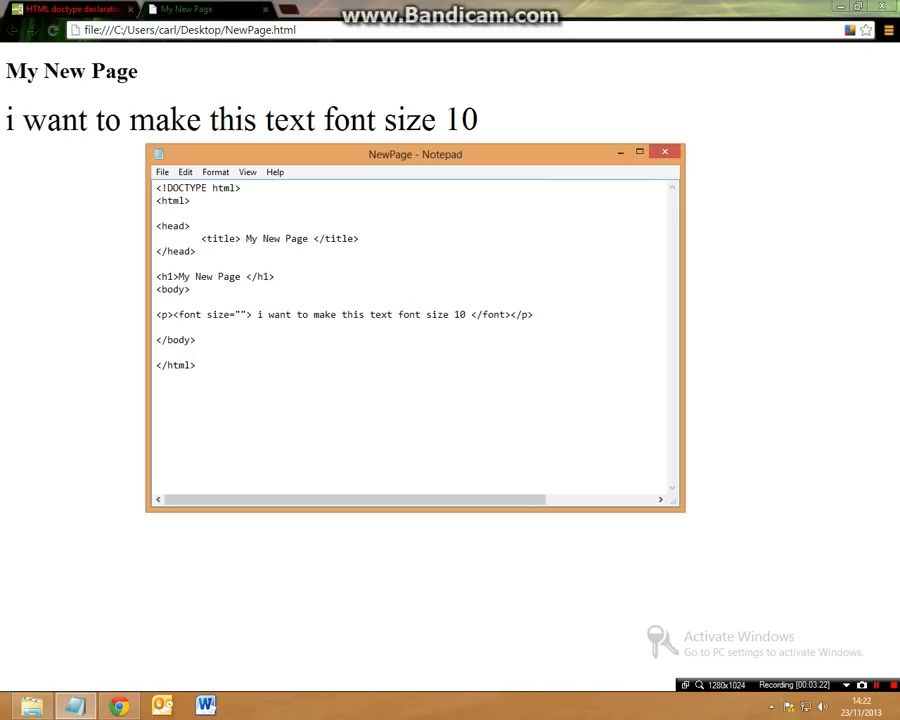
{"action": "type", "text": "5"}
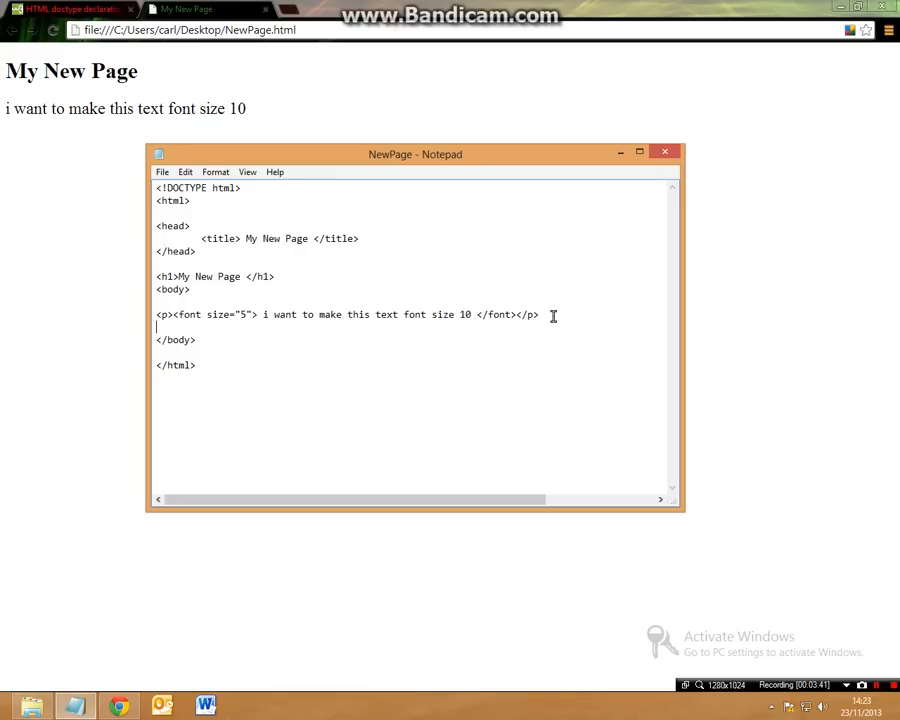
- Type a second paragraph reading 'i want to make this text red'
{"action": "type", "text": "<p> i wan"}
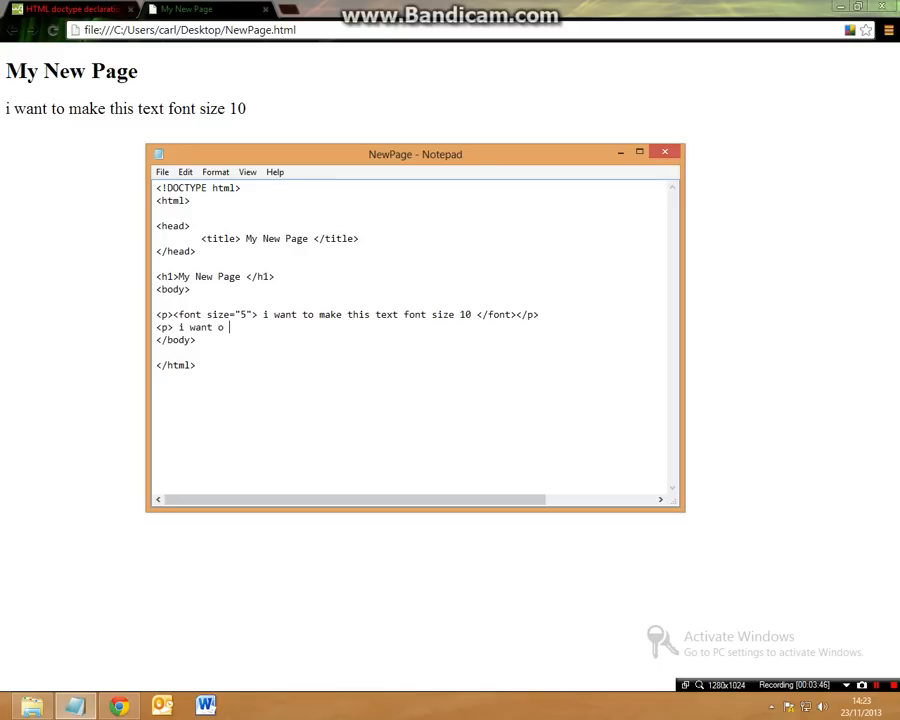
{"action": "type", "text": "to make this"}
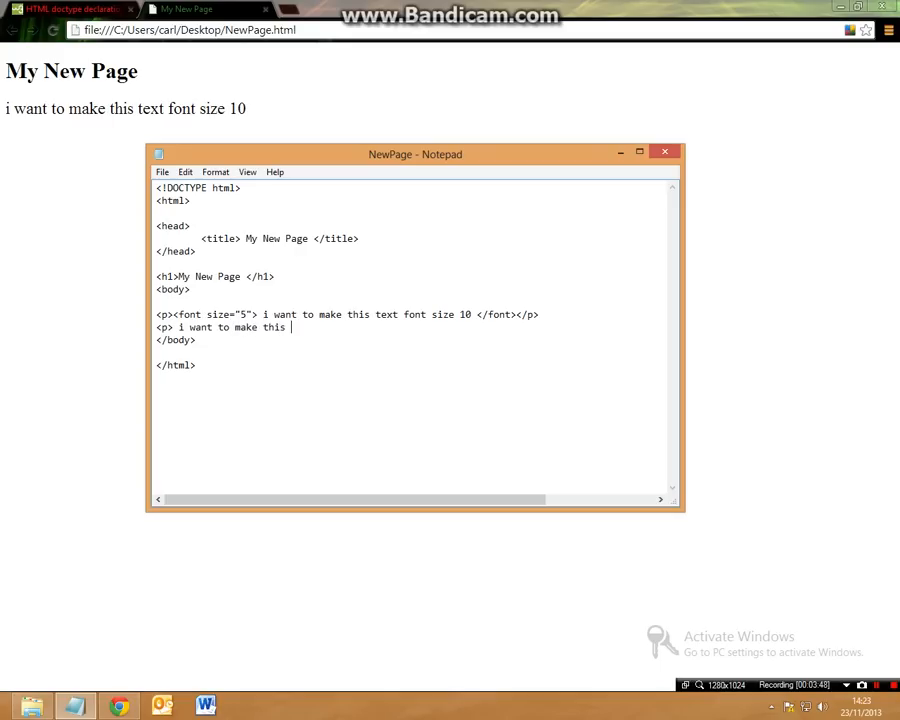
{"action": "type", "text": "text"}
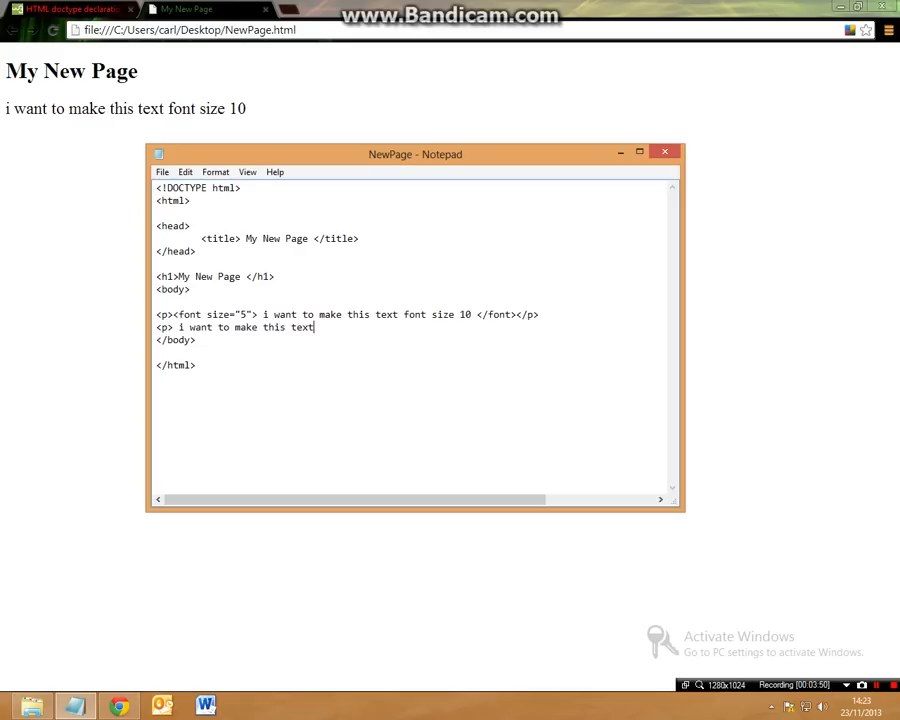
{"action": "type", "text": "red\""}
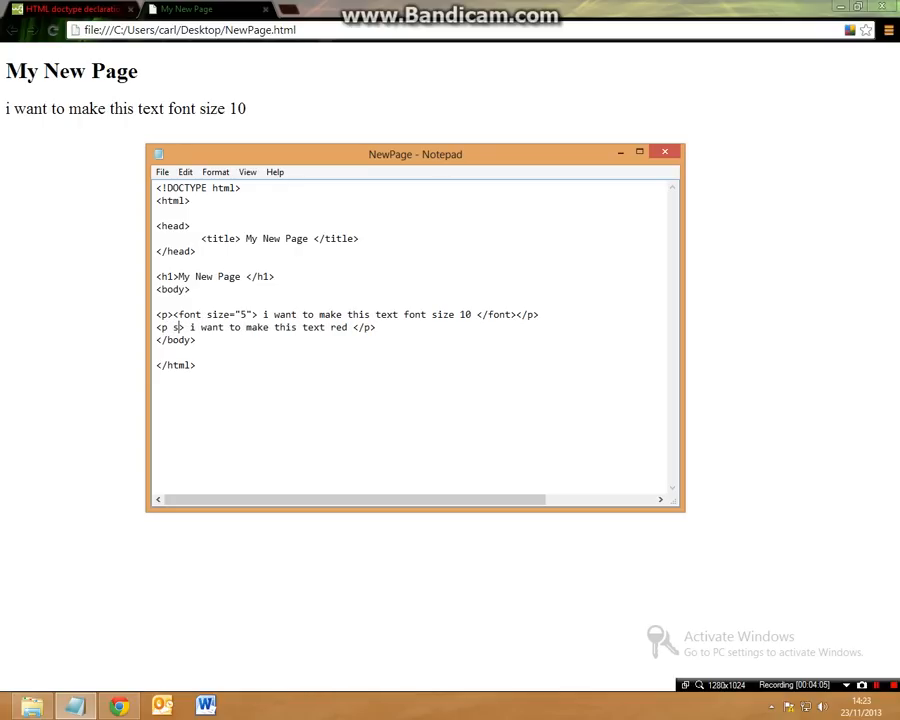
{"action": "type", "text": "tyle>"}
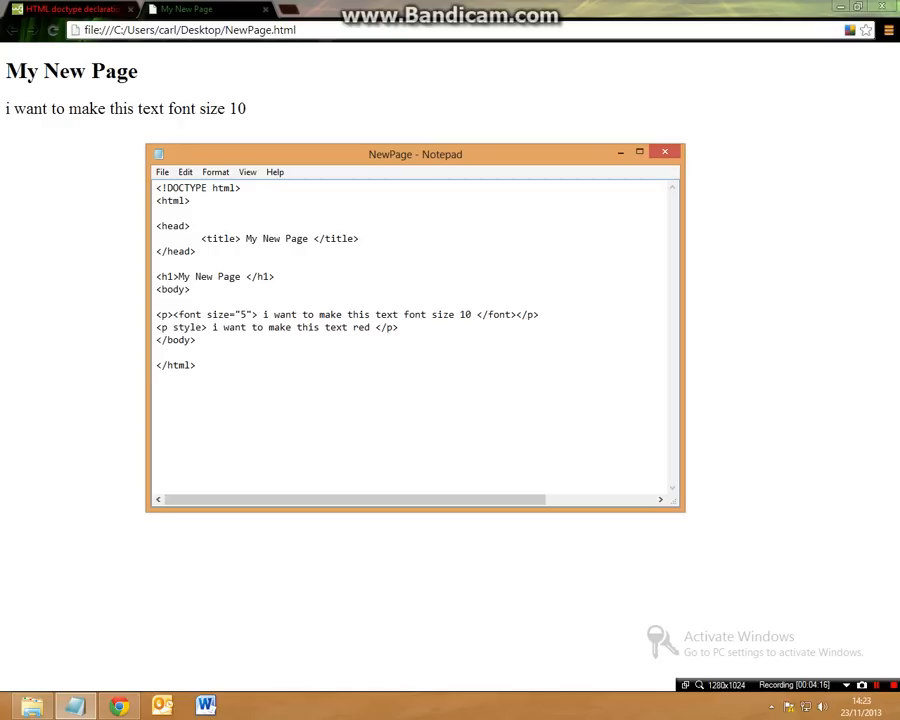
- Add style="color: red" to the second paragraph's opening p tag
{"action": "left_click", "coordinate": [204, 327]}
{"action": "type", "text": "="}
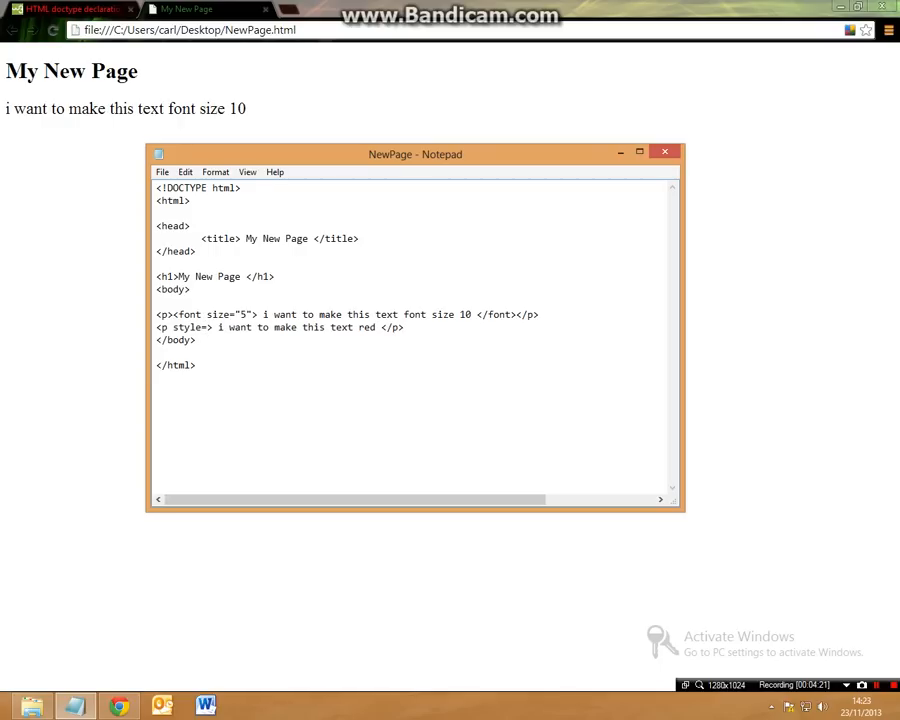
{"action": "type", "text": "\"color: red"}
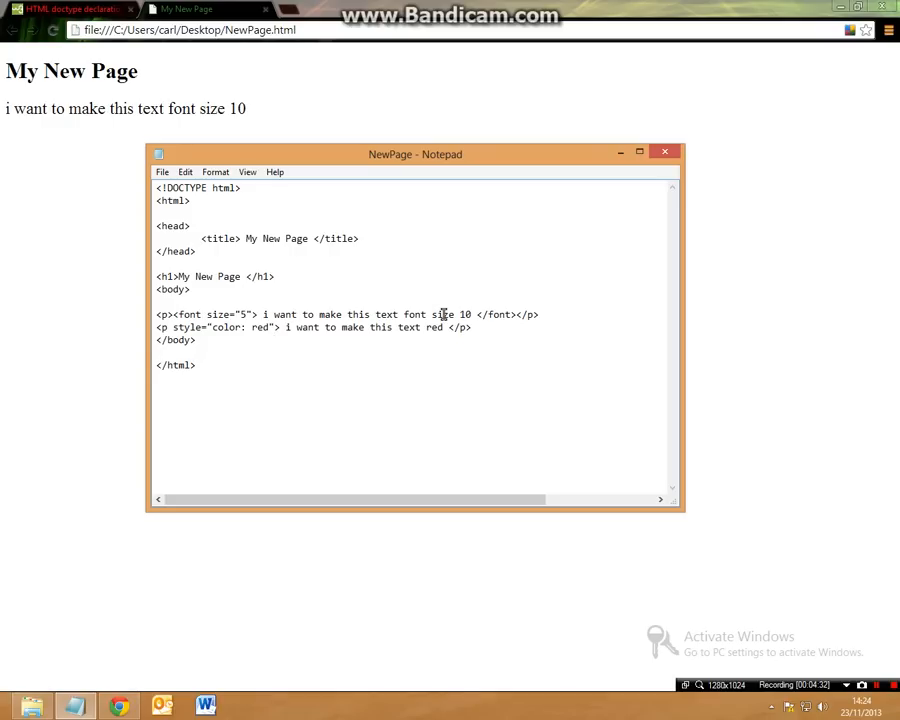
{"action": "double_click", "coordinate": [186, 327]}
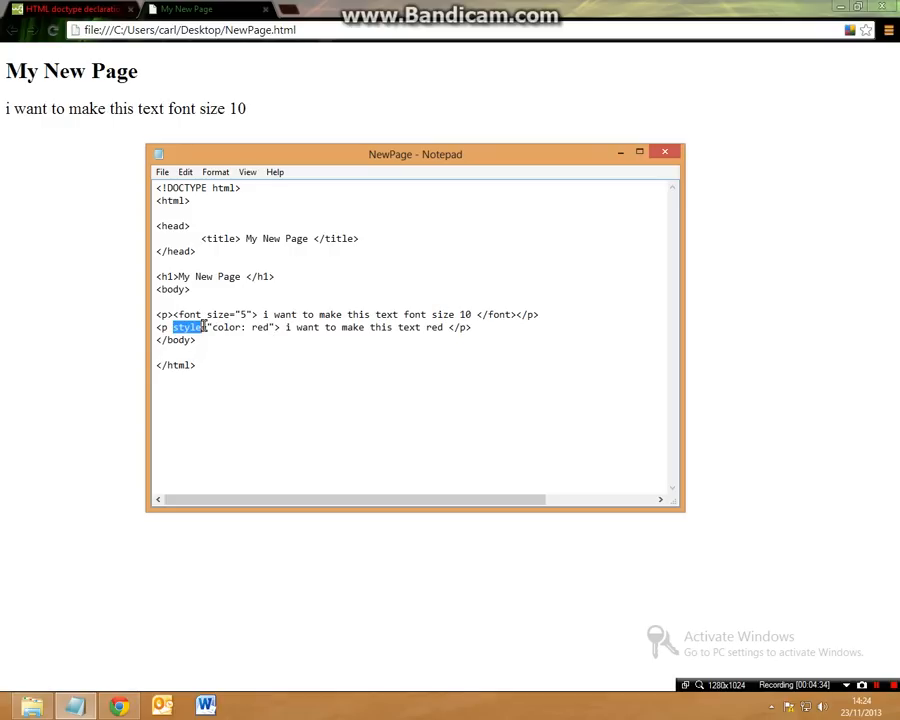
{"action": "left_click_drag", "start_coordinate": [200, 327], "coordinate": [270, 327]}
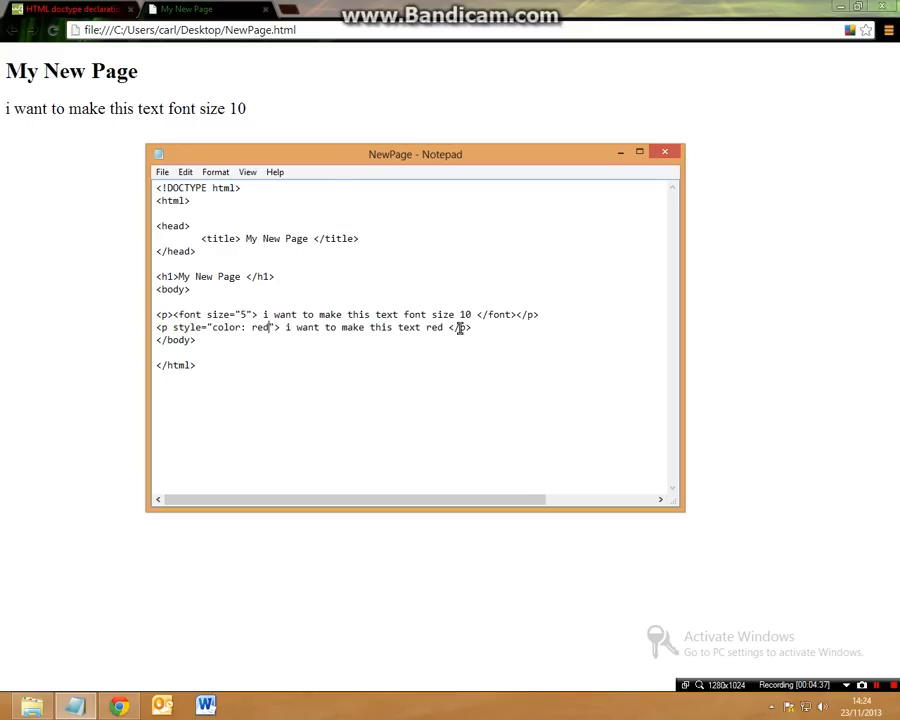
{"action": "double_click", "coordinate": [462, 328]}
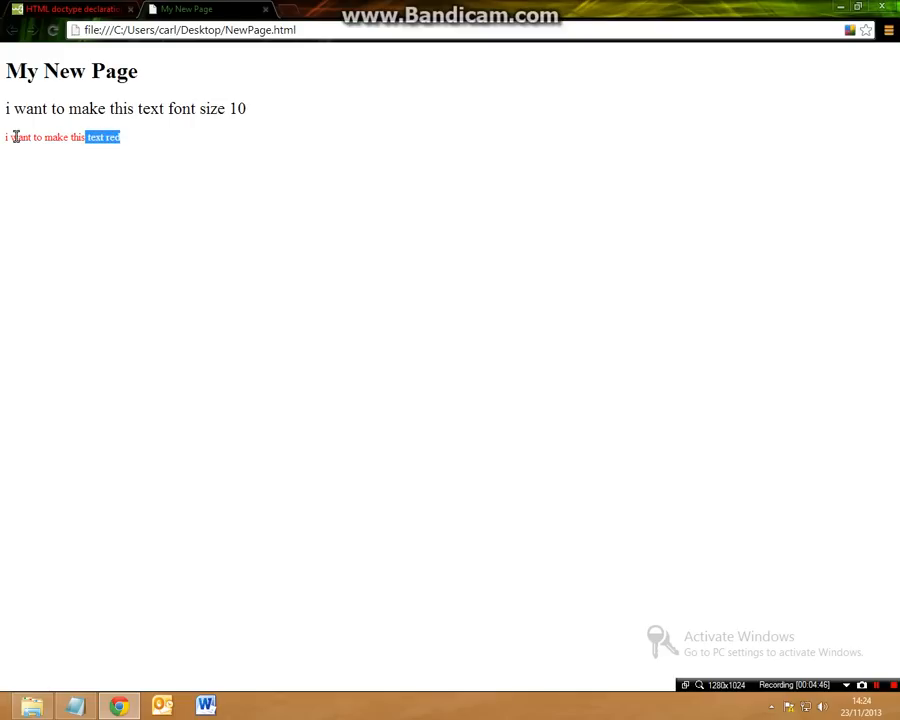
- Deselect text in the red-paragraph preview and return to the Notepad source
{"action": "left_click", "coordinate": [152, 215]}
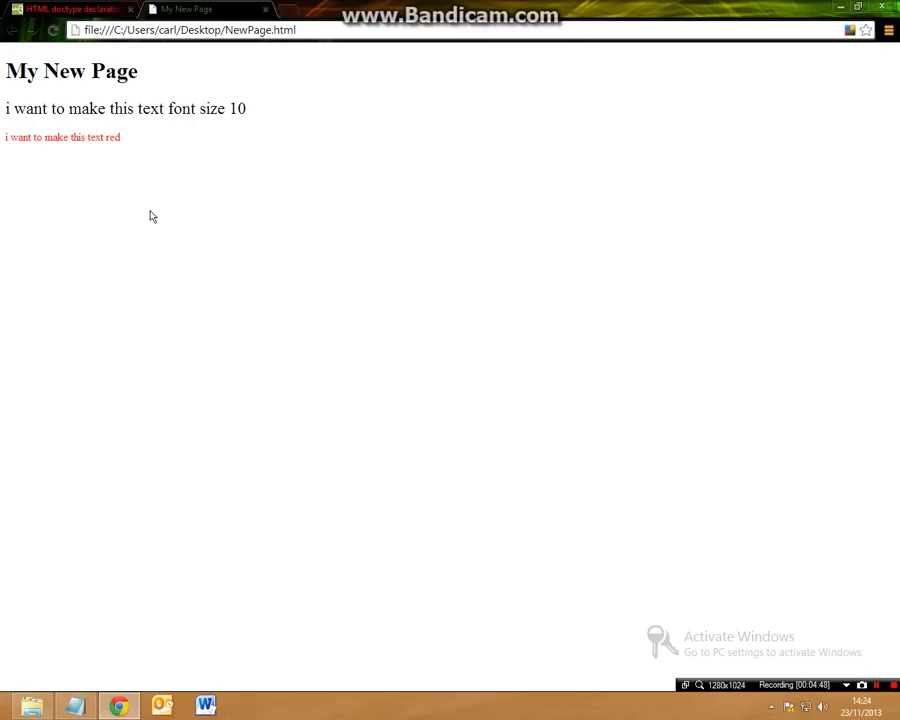
{"action": "mouse_move", "coordinate": [167, 639]}
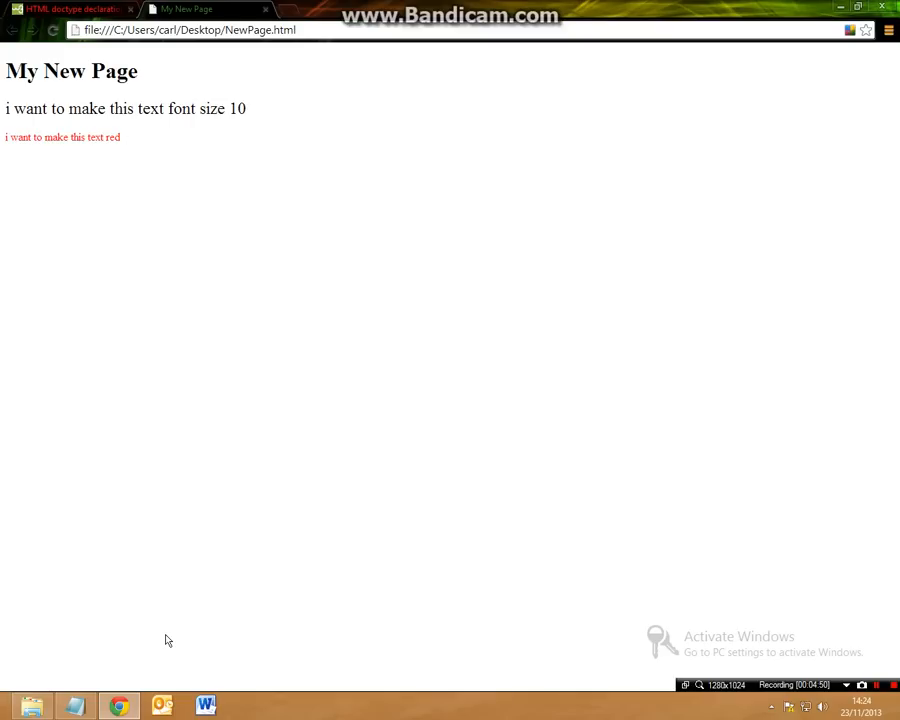
{"action": "left_click", "coordinate": [75, 705]}
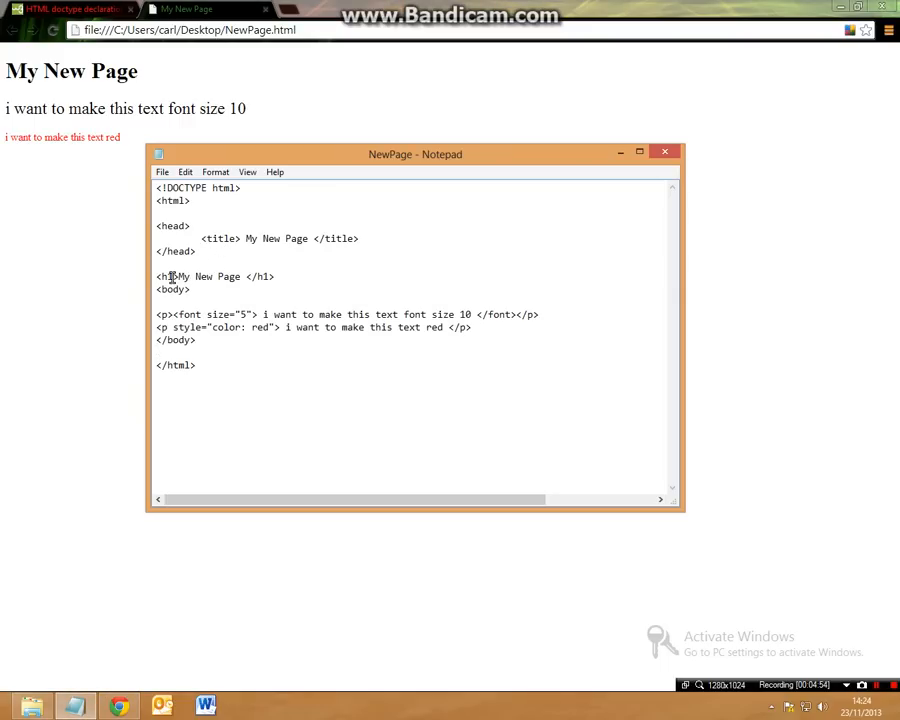
{"action": "mouse_move", "coordinate": [368, 273]}
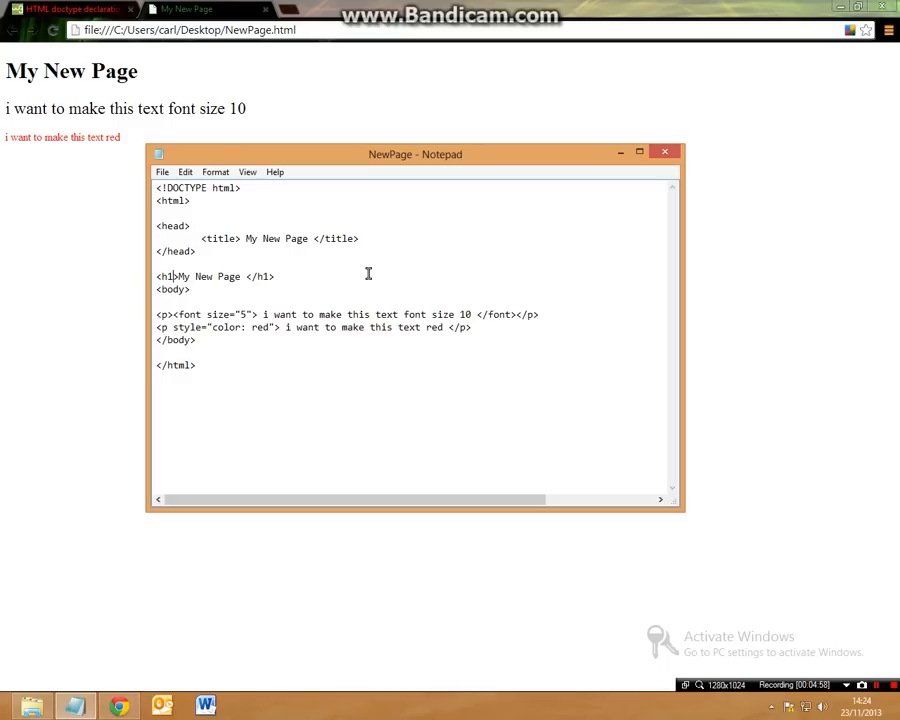
- Add style="color: blue" to the opening h1 tag
{"action": "type", "text": "style=\""}
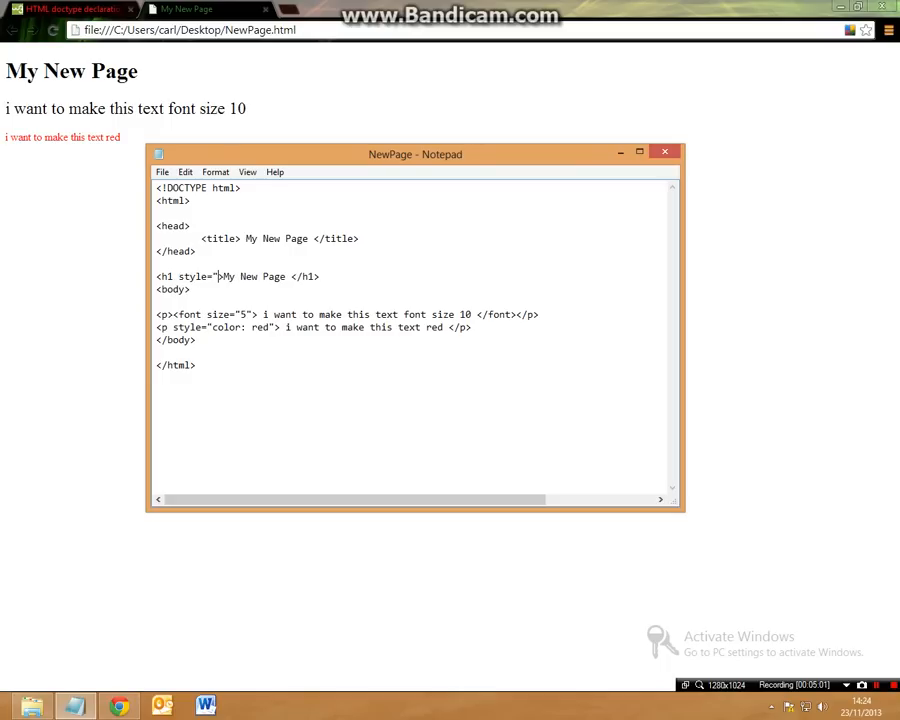
{"action": "type", "text": "color:"}
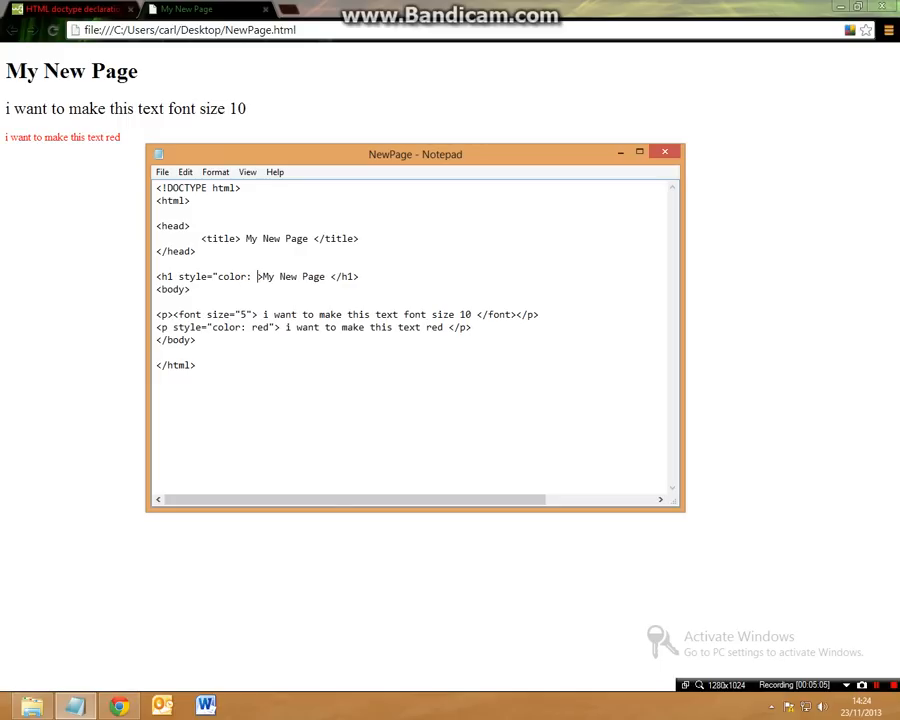
{"action": "type", "text": "blue\""}
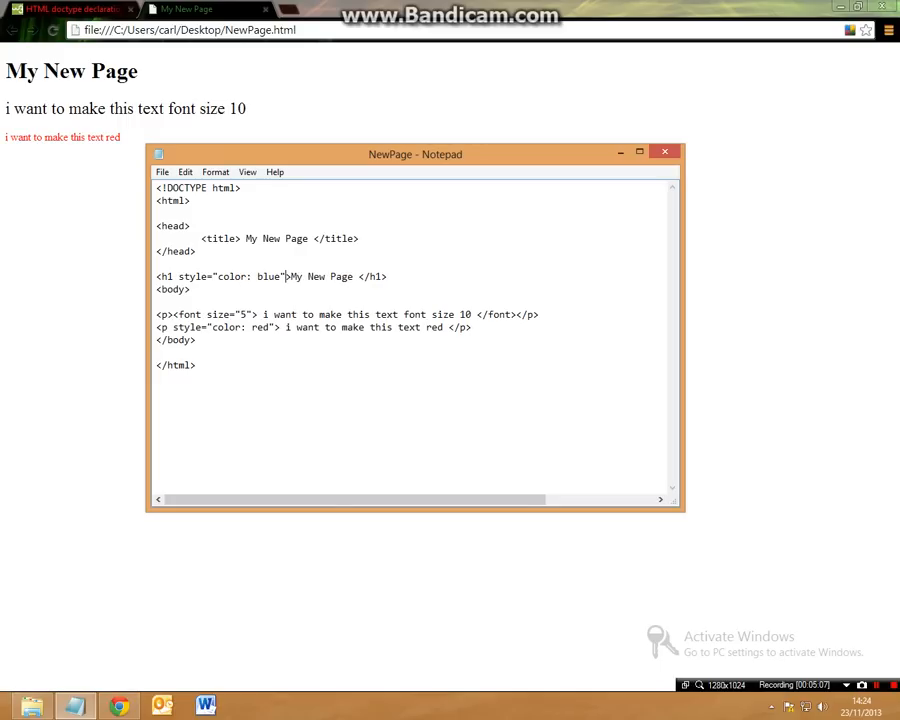
{"action": "mouse_move", "coordinate": [3, 214]}
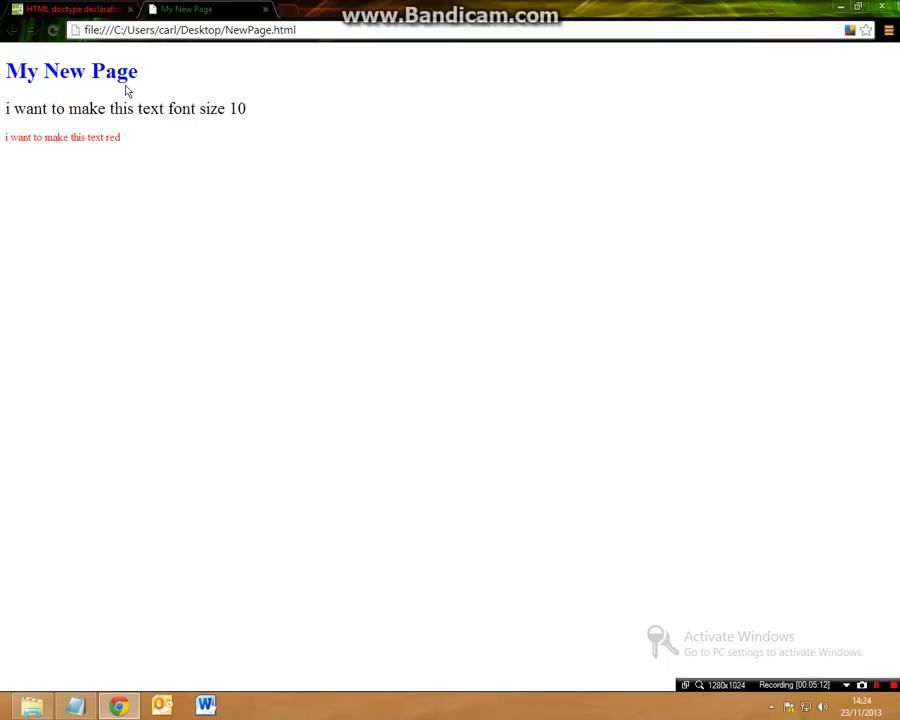
- Select, then deselect, the blue My New Page heading in Chrome
{"action": "double_click", "coordinate": [71, 71]}
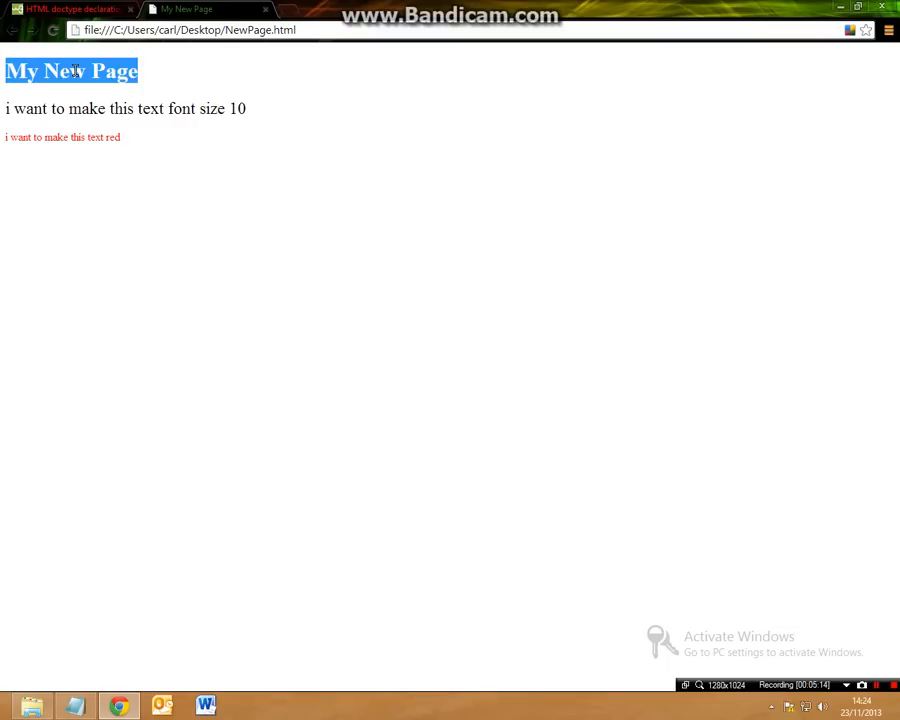
{"action": "left_click", "coordinate": [27, 108]}
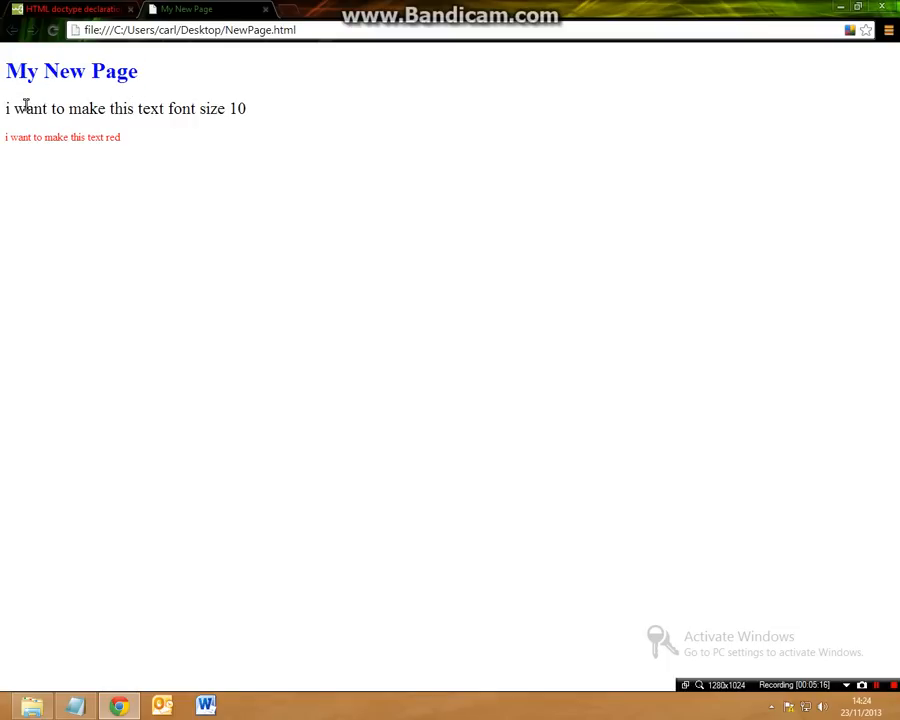
{"action": "mouse_move", "coordinate": [120, 113]}
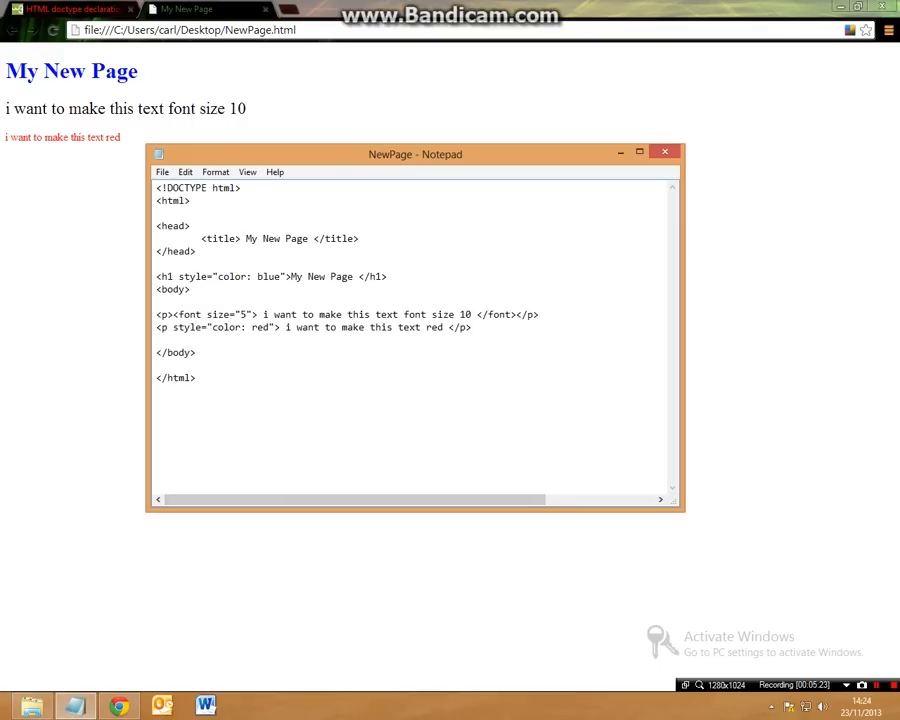
- Add a <p> paragraph reading 'i want to have a text of 15px with a color of green'
{"action": "type", "text": "<p"}
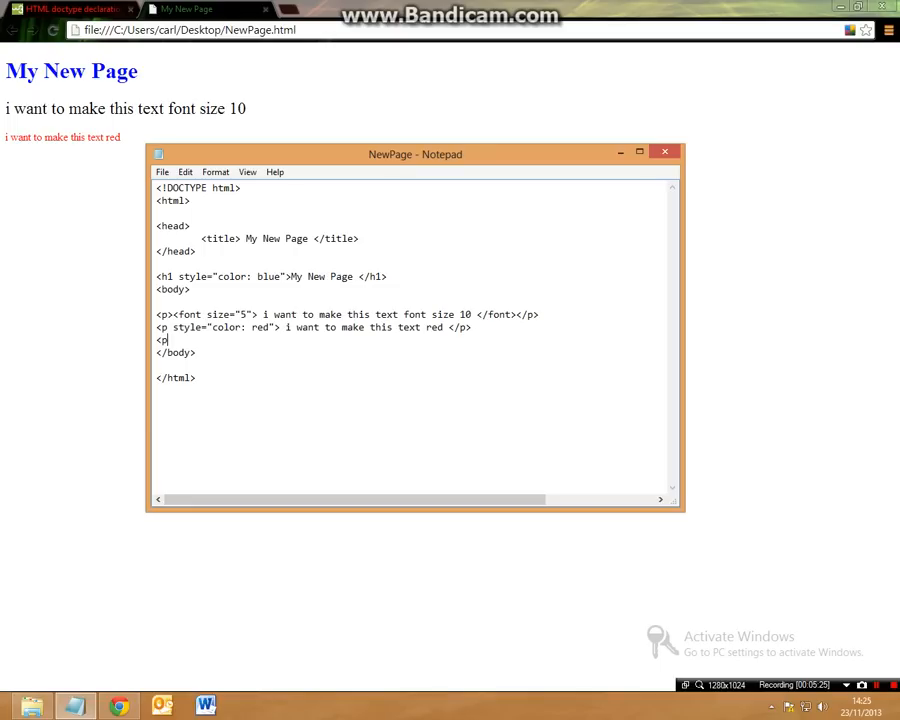
{"action": "type", "text": ">"}
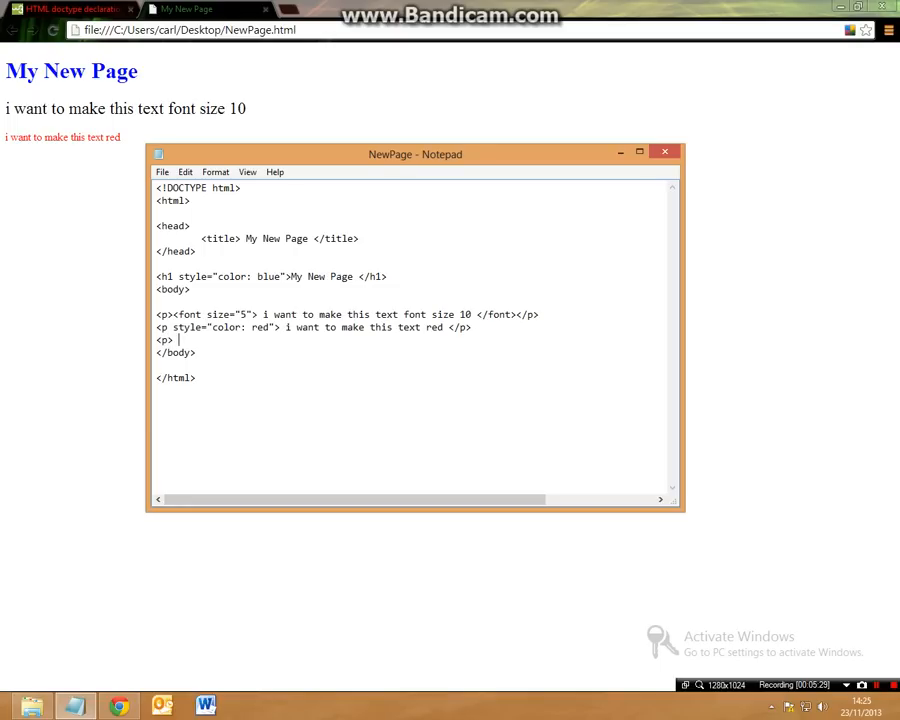
{"action": "type", "text": "i want to"}
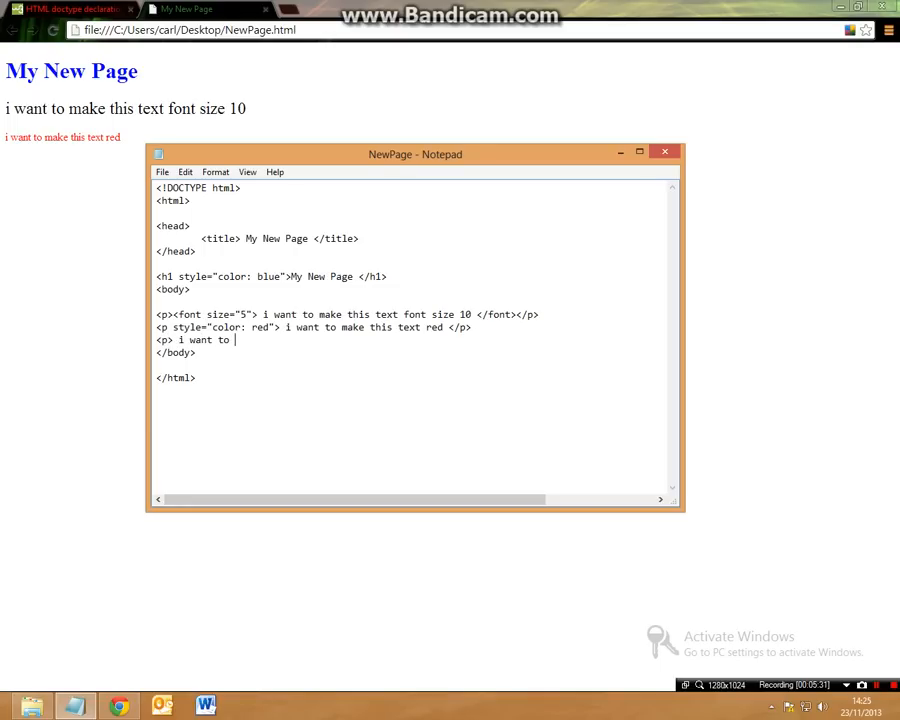
{"action": "type", "text": "have a te"}
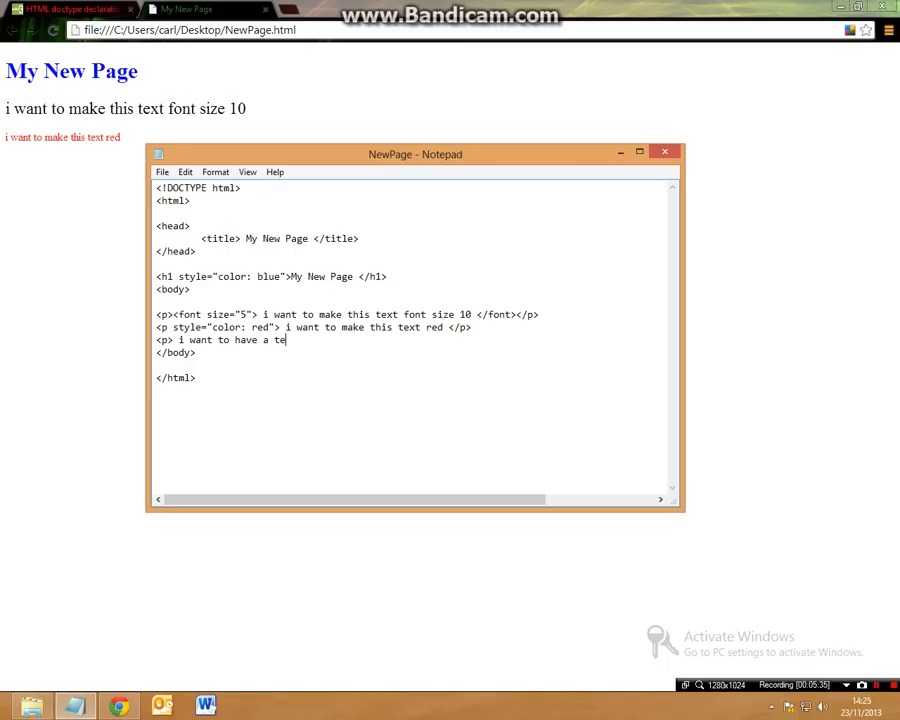
{"action": "type", "text": "xt of"}
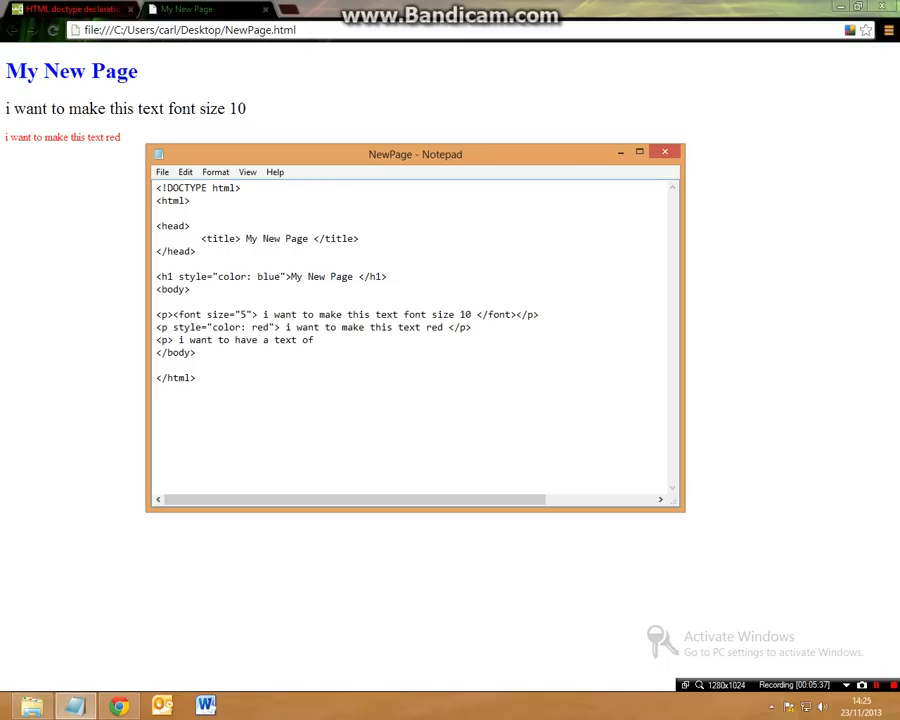
{"action": "type", "text": "15px"}
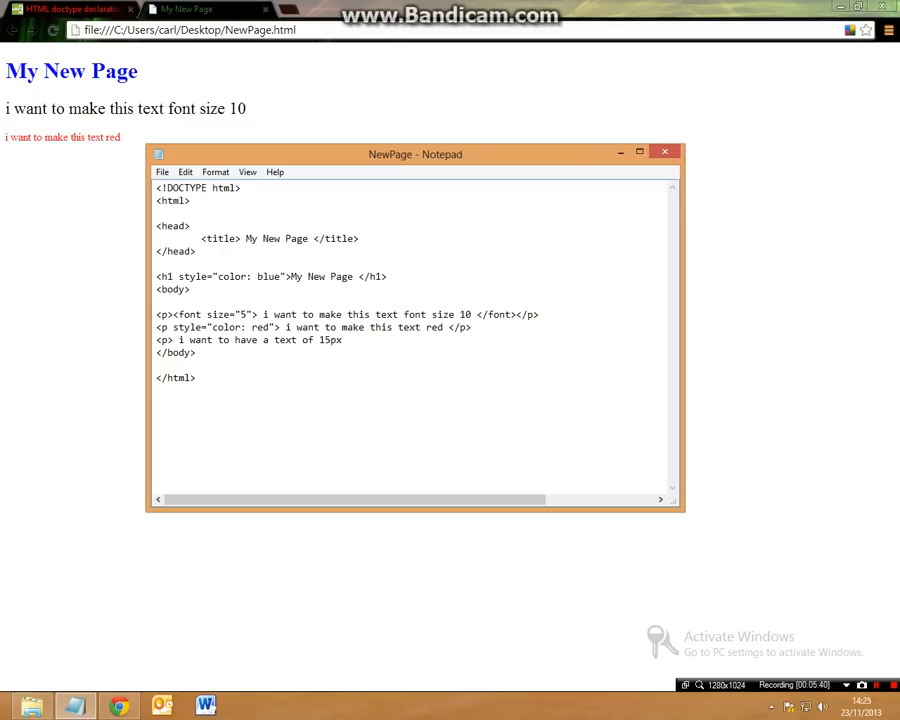
{"action": "type", "text": "with a colo"}
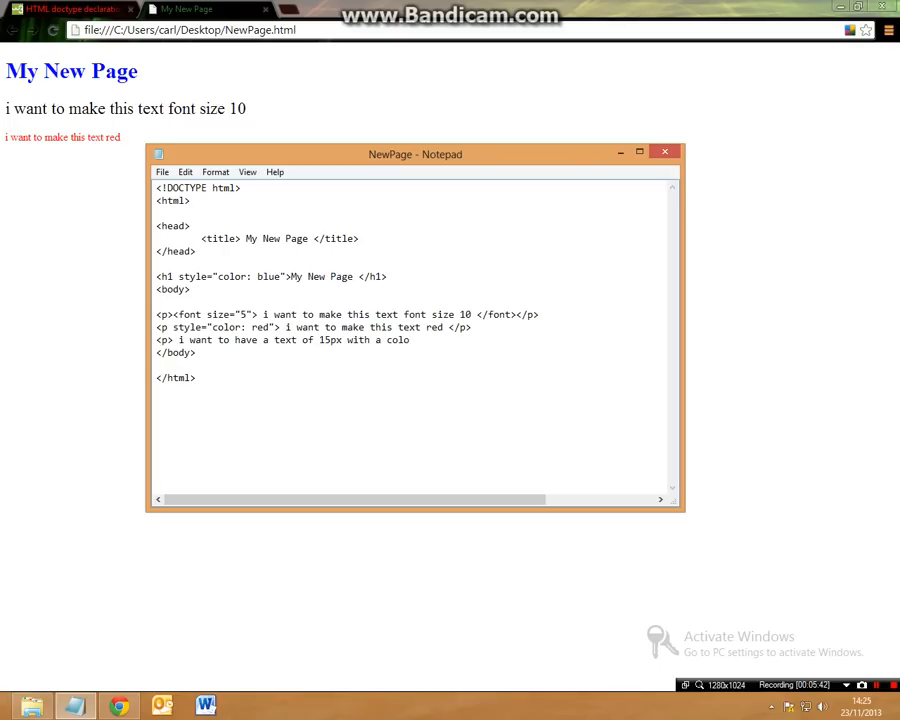
{"action": "type", "text": "r od"}
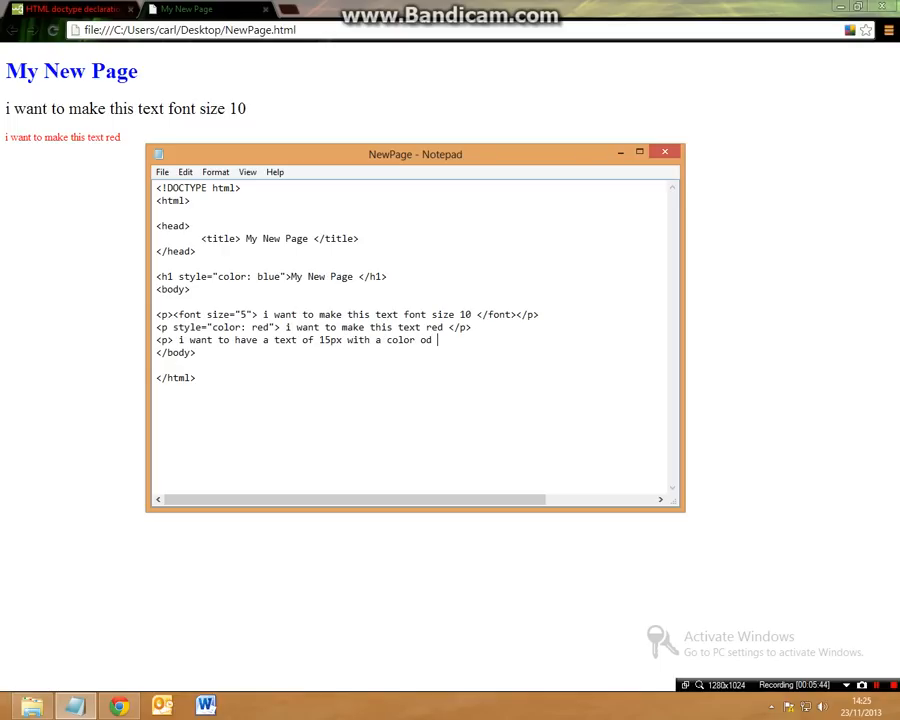
{"action": "type", "text": "f green"}
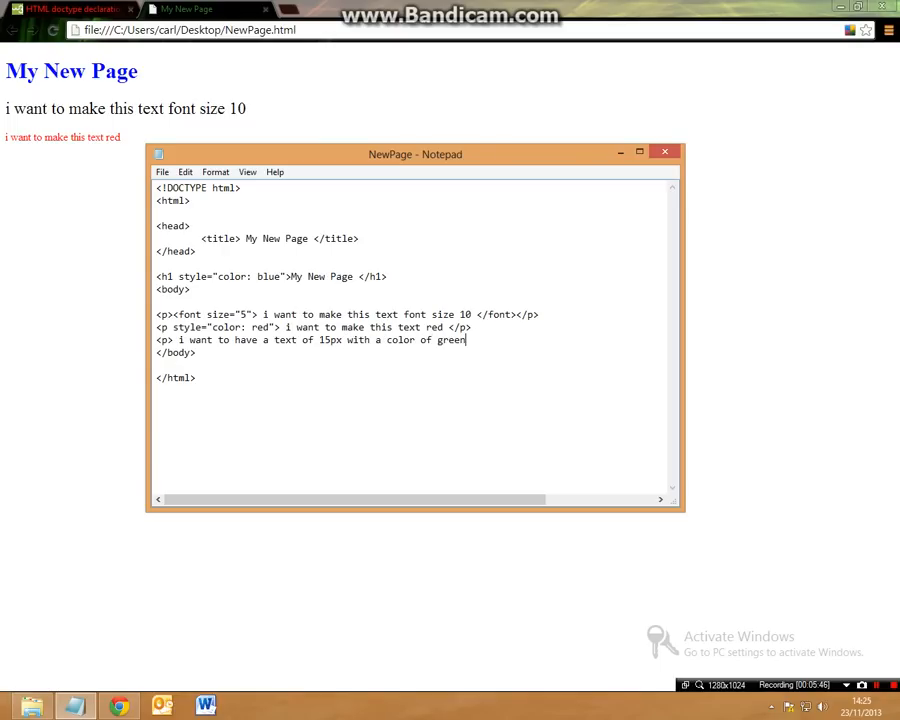
{"action": "type", "text": "<p>"}
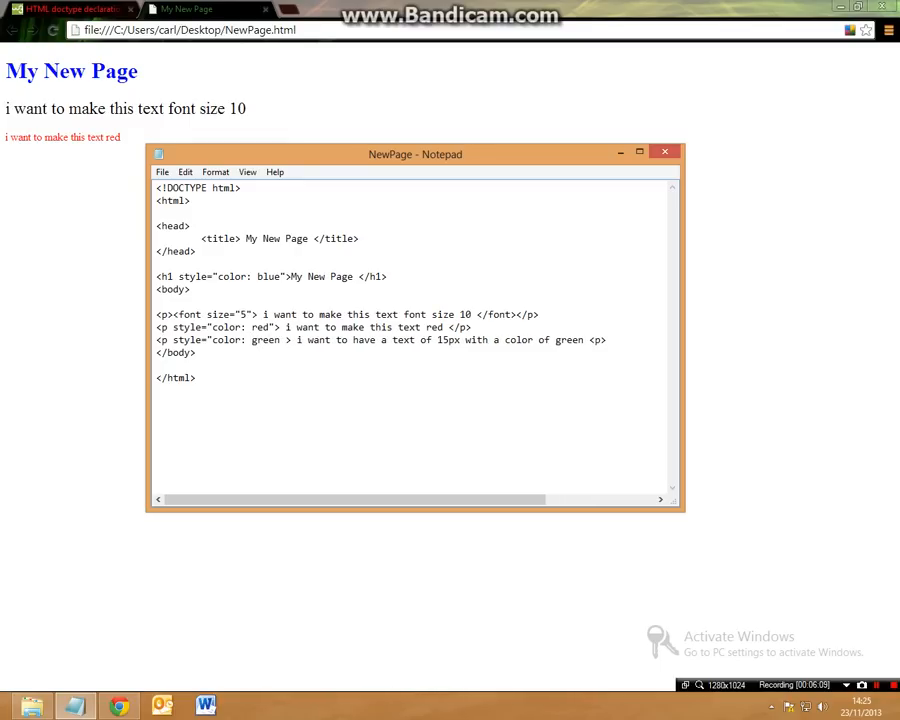
- Append '; font-size: 15px' to the green paragraph's style attribute
{"action": "type", "text": ";"}
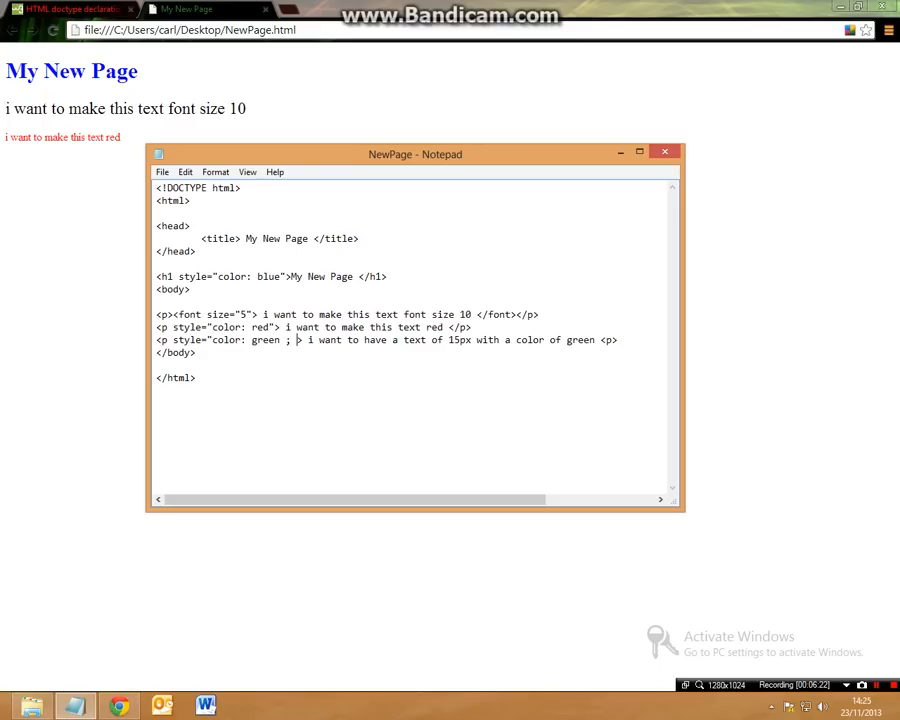
{"action": "type", "text": "font-s"}
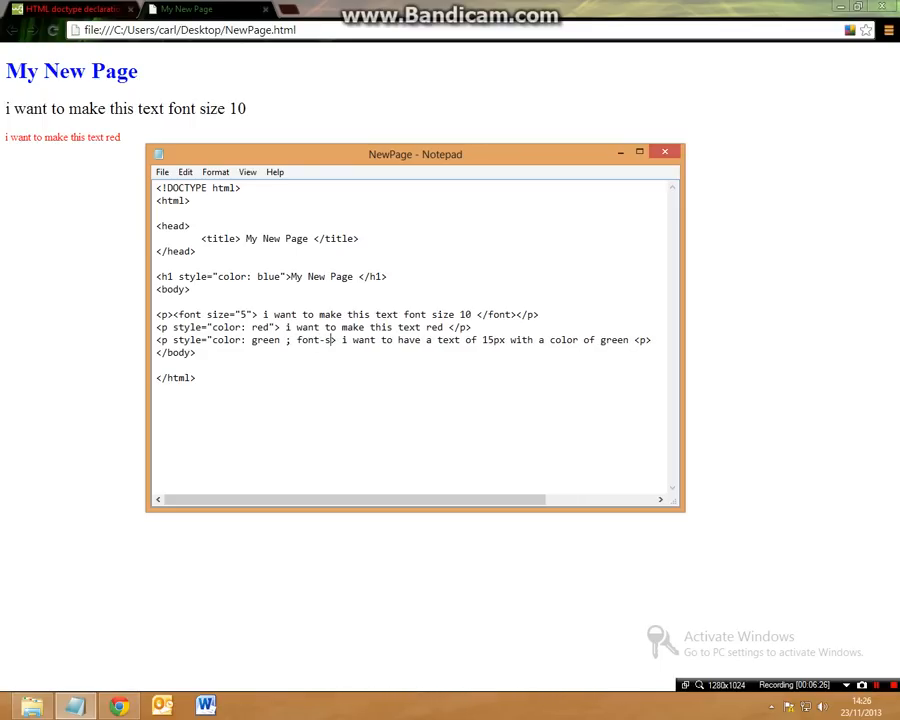
{"action": "type", "text": "ize:"}
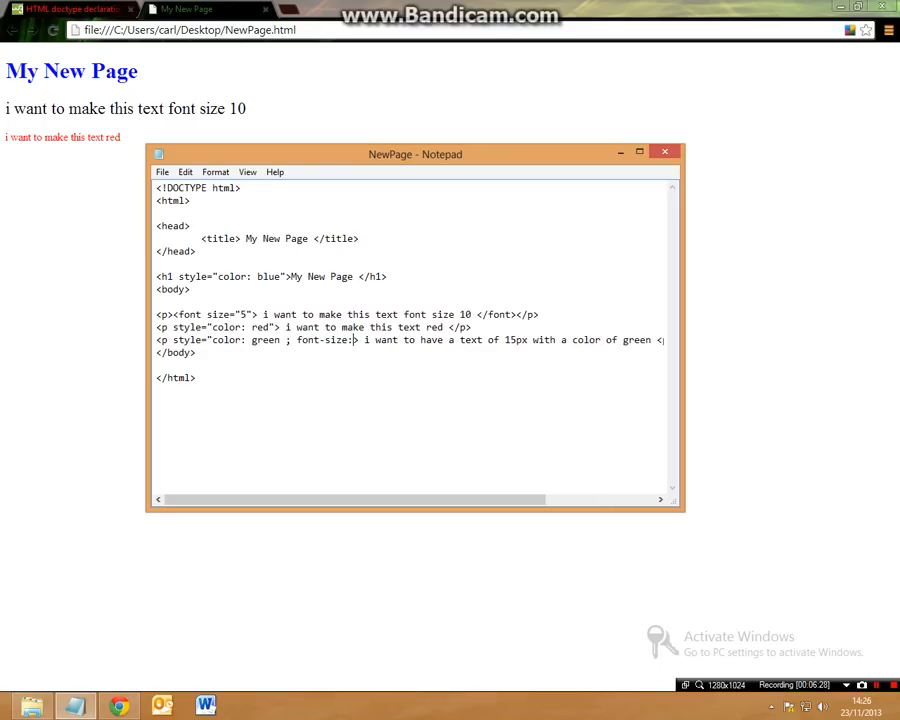
{"action": "type", "text": "1"}
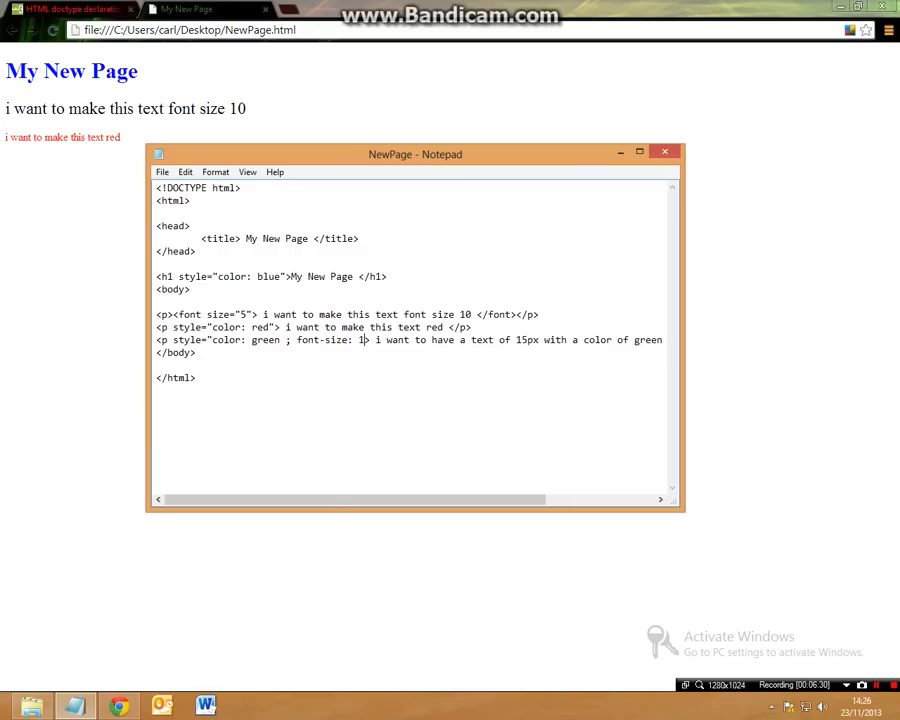
{"action": "type", "text": "5px"}
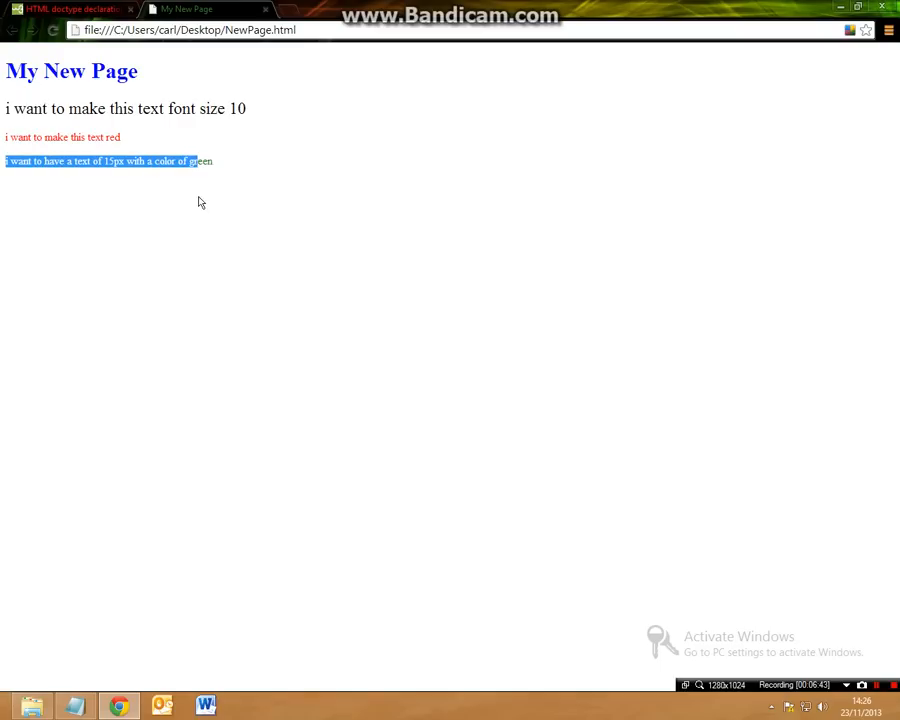
- Inspect the green paragraph's words, including 15px, in Chrome, then bring Notepad back
{"action": "left_click", "coordinate": [10, 161]}
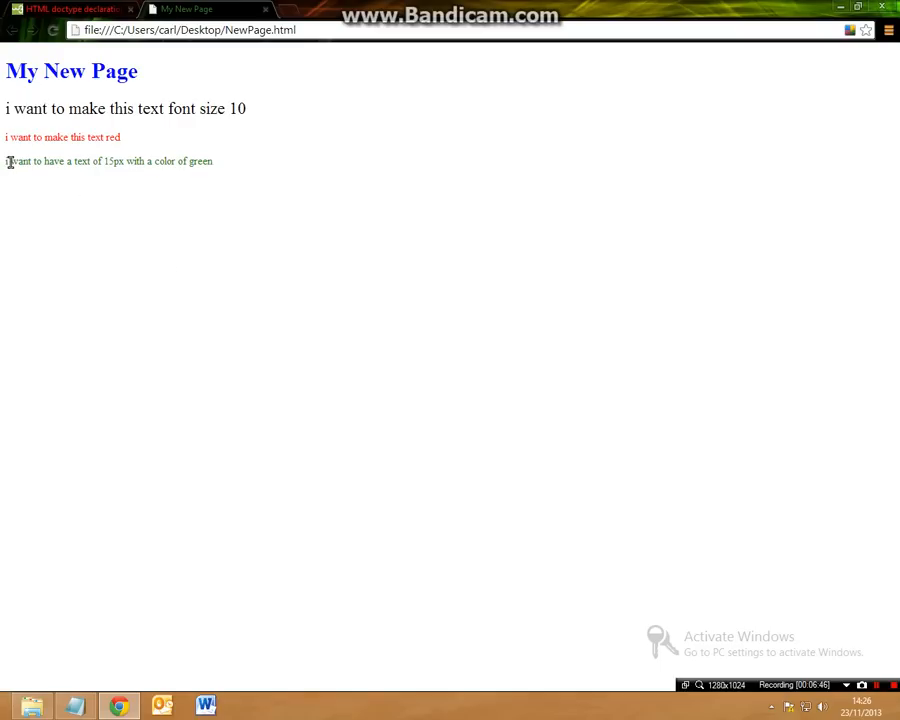
{"action": "double_click", "coordinate": [17, 161]}
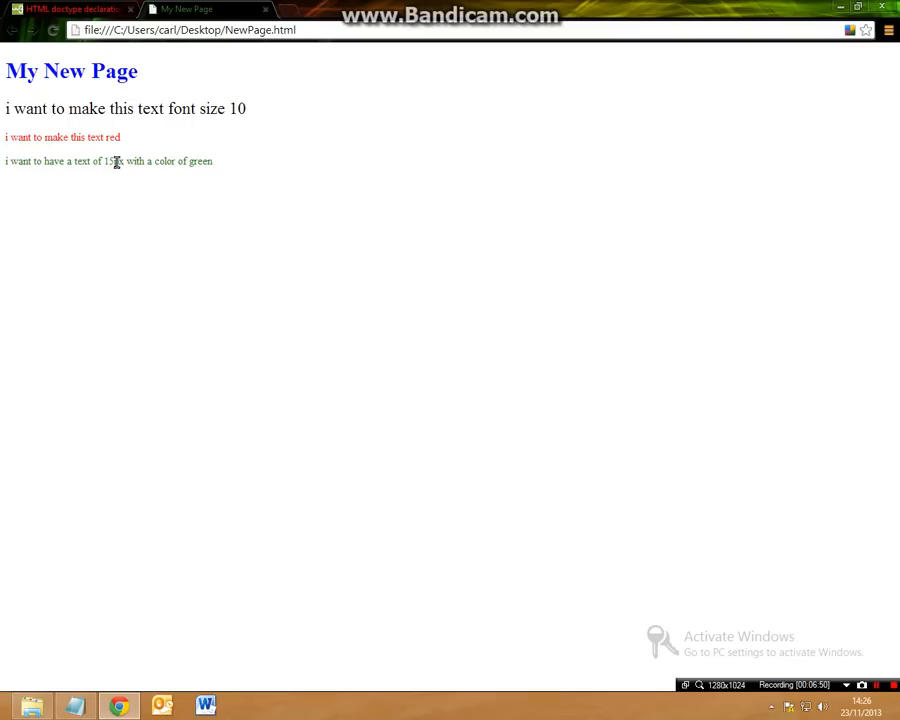
{"action": "double_click", "coordinate": [112, 161]}
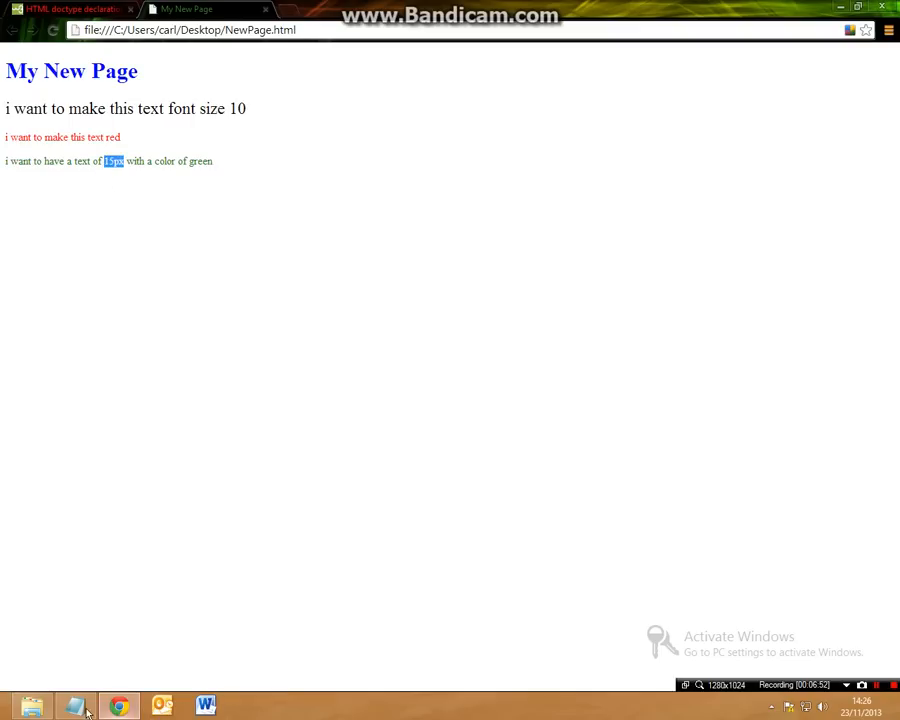
{"action": "left_click", "coordinate": [75, 706]}
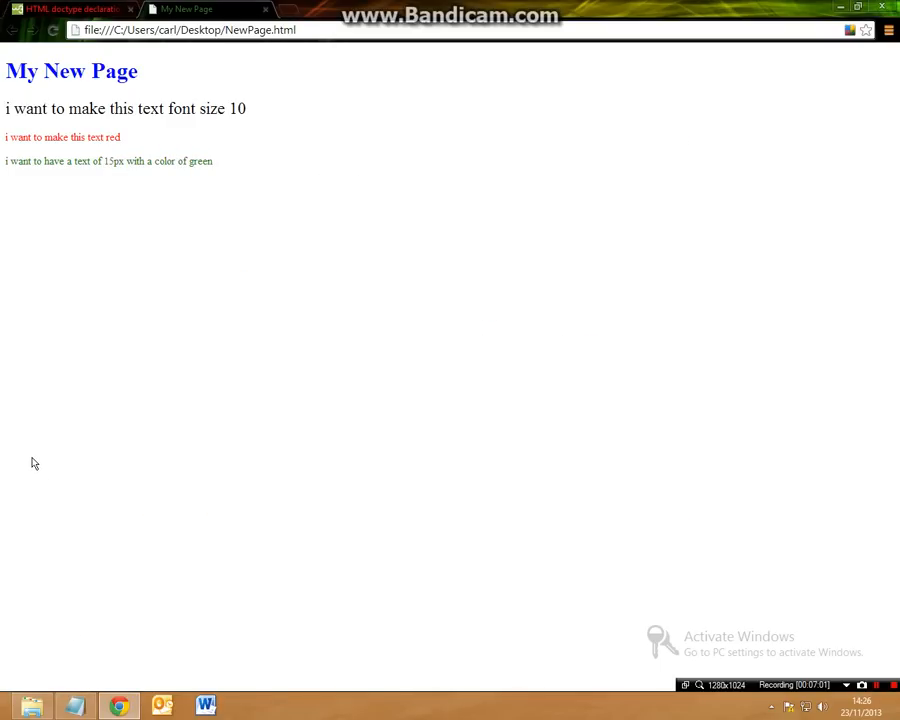
{"action": "left_click", "coordinate": [75, 706]}
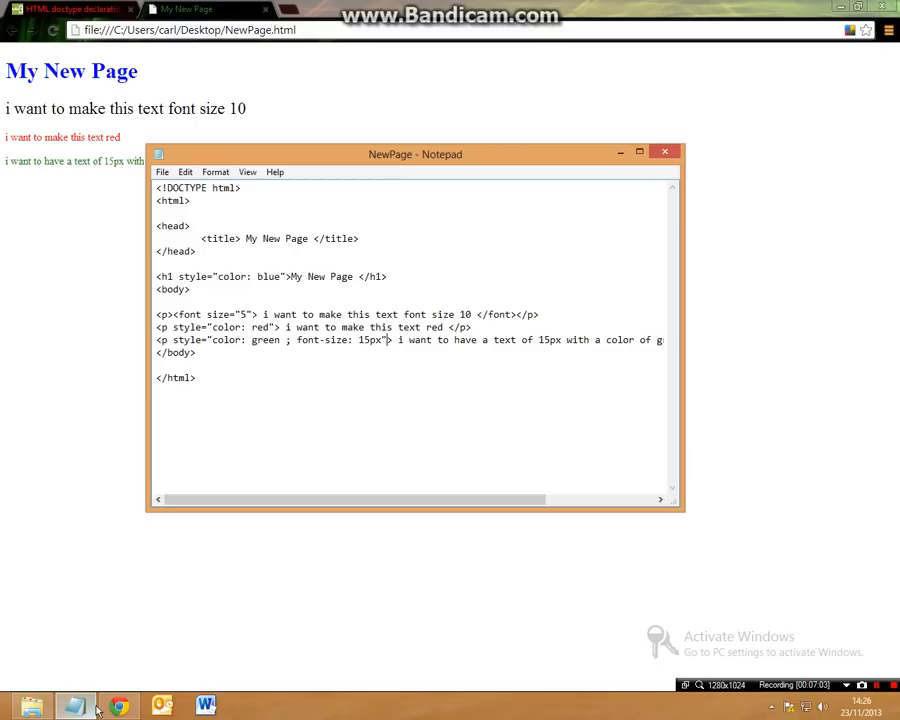